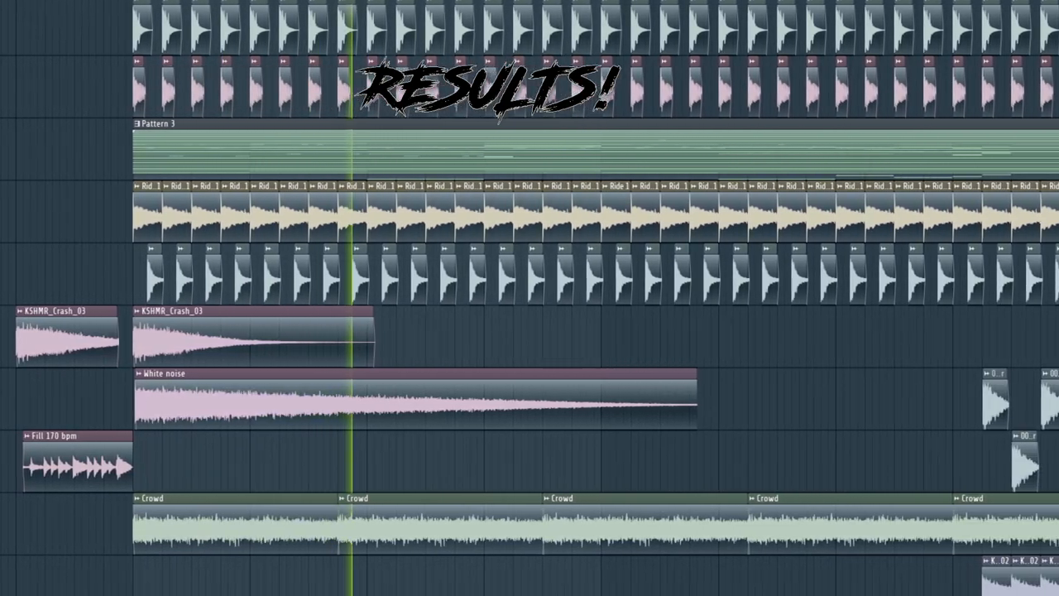
Scroll across the playlist arrangement to reach the drum clips for the mixer view
scroll(right, 3)
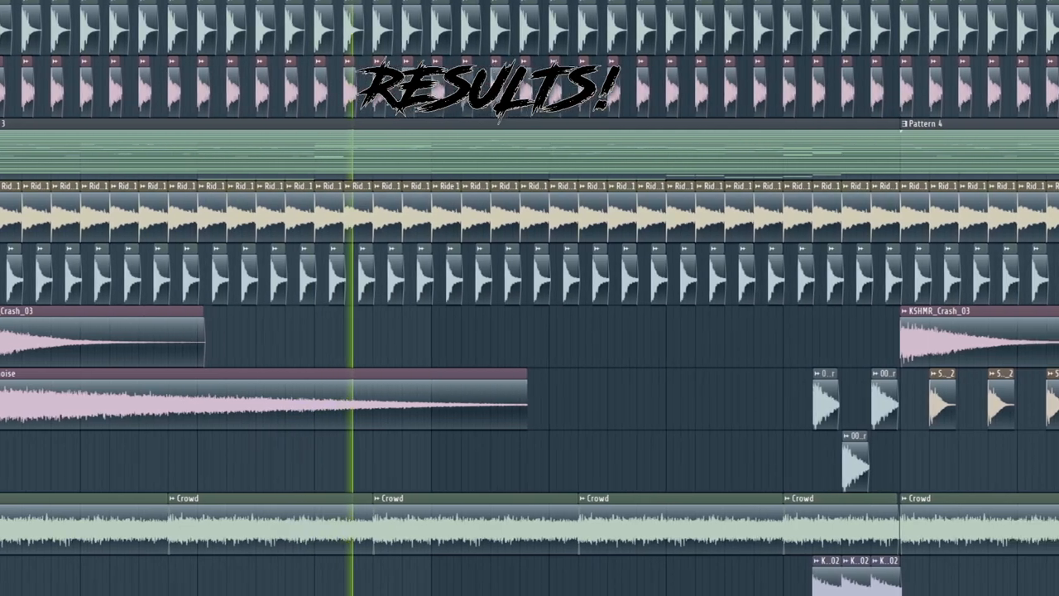
scroll(right, 3)
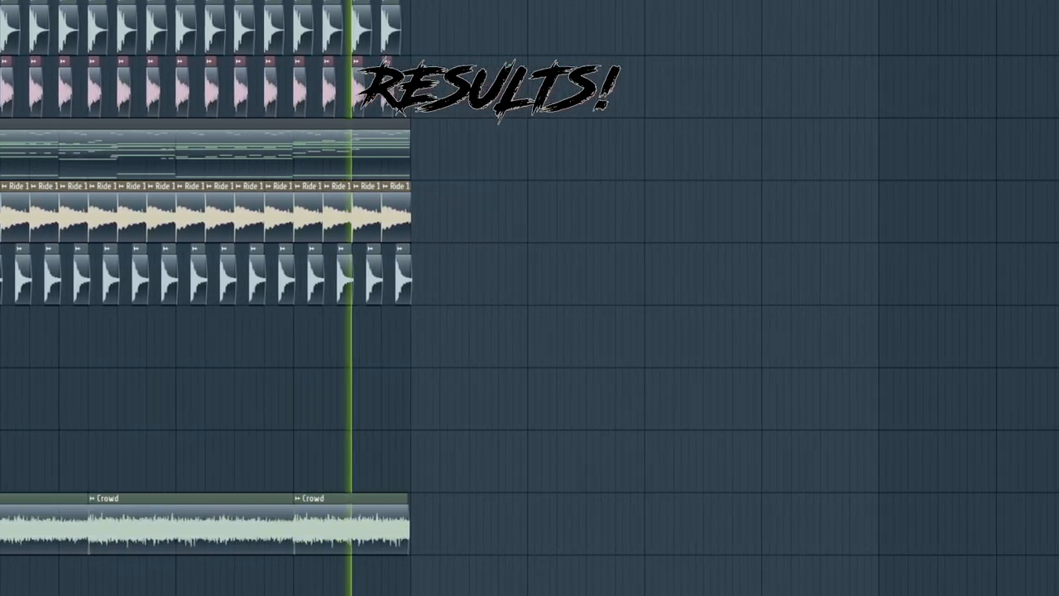
scroll(right, 3)
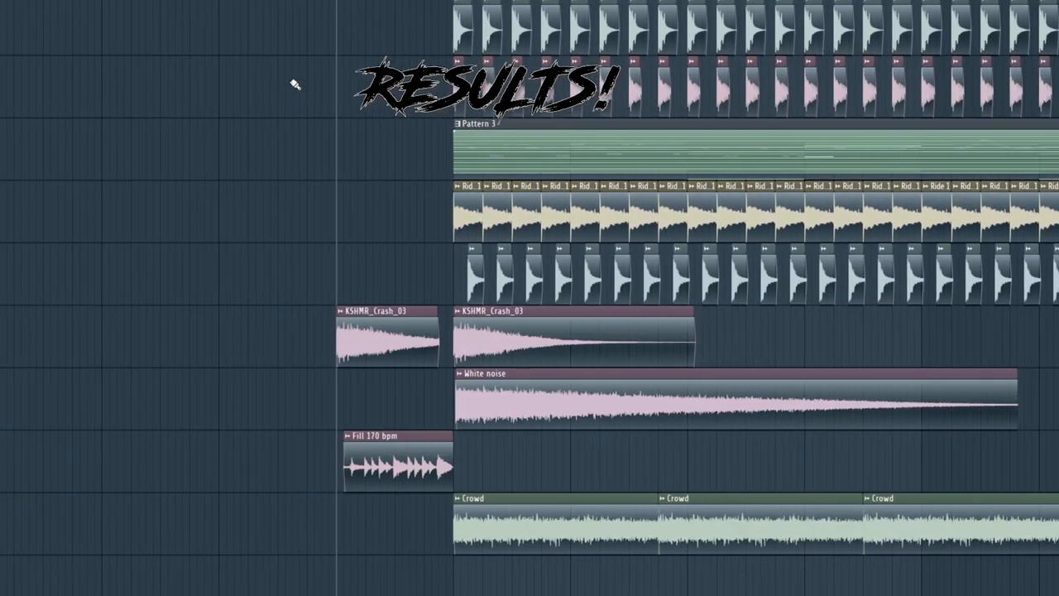
mouse_move(372, 265)
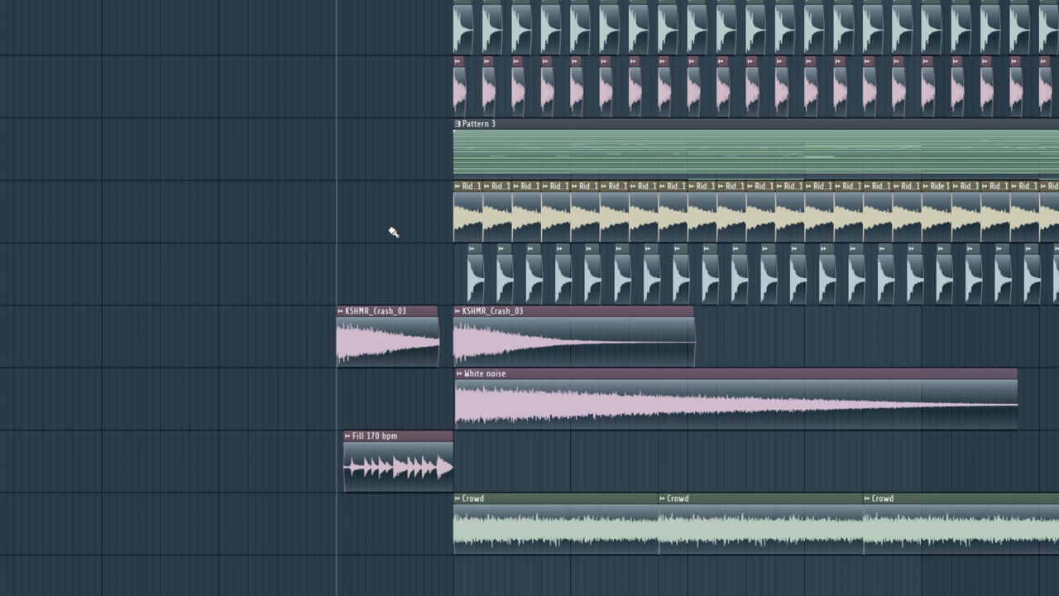
mouse_move(361, 245)
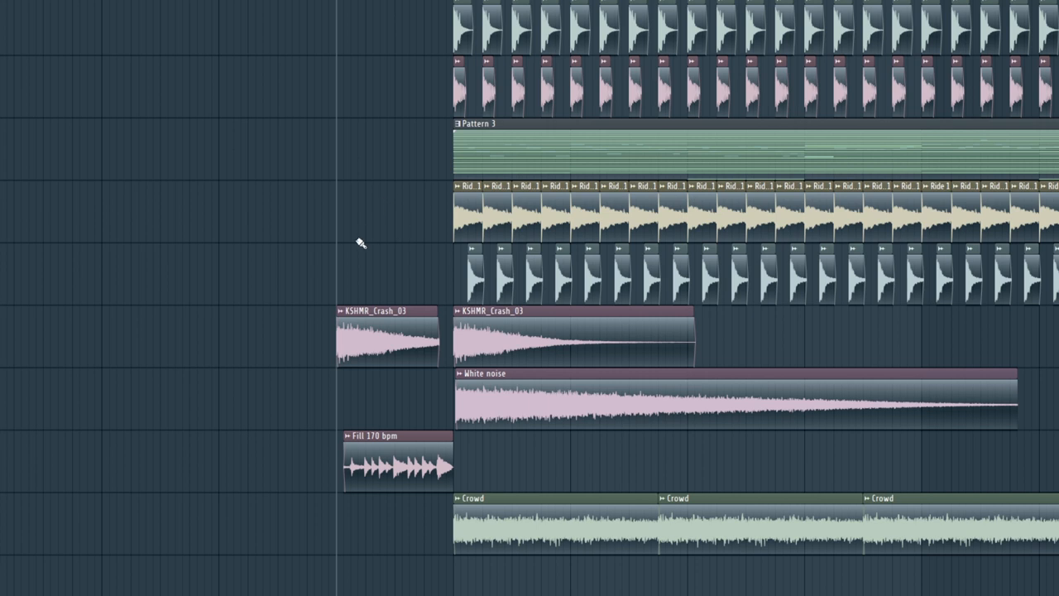
mouse_move(417, 145)
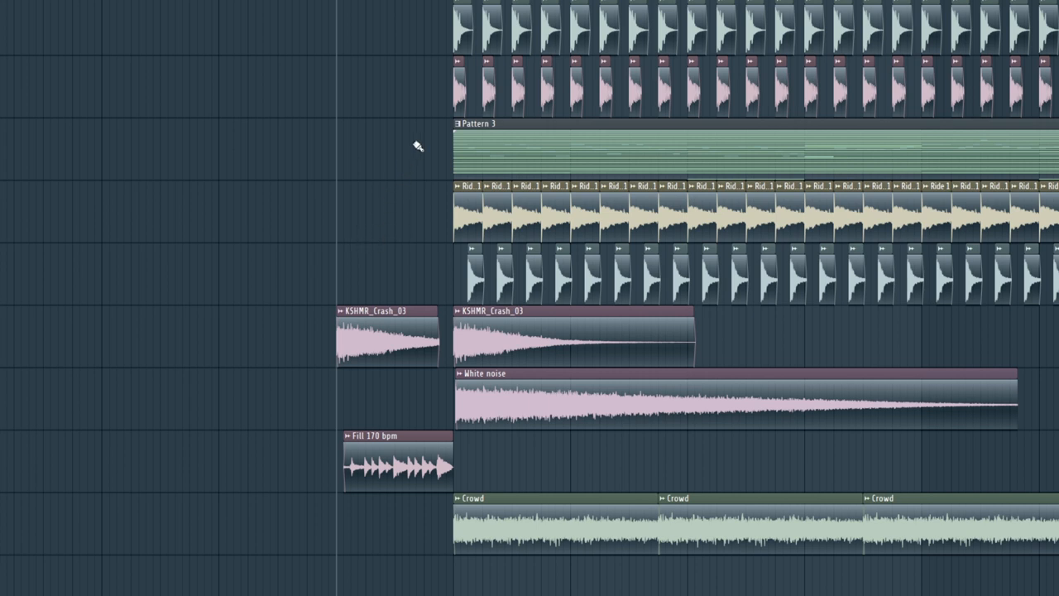
mouse_move(422, 139)
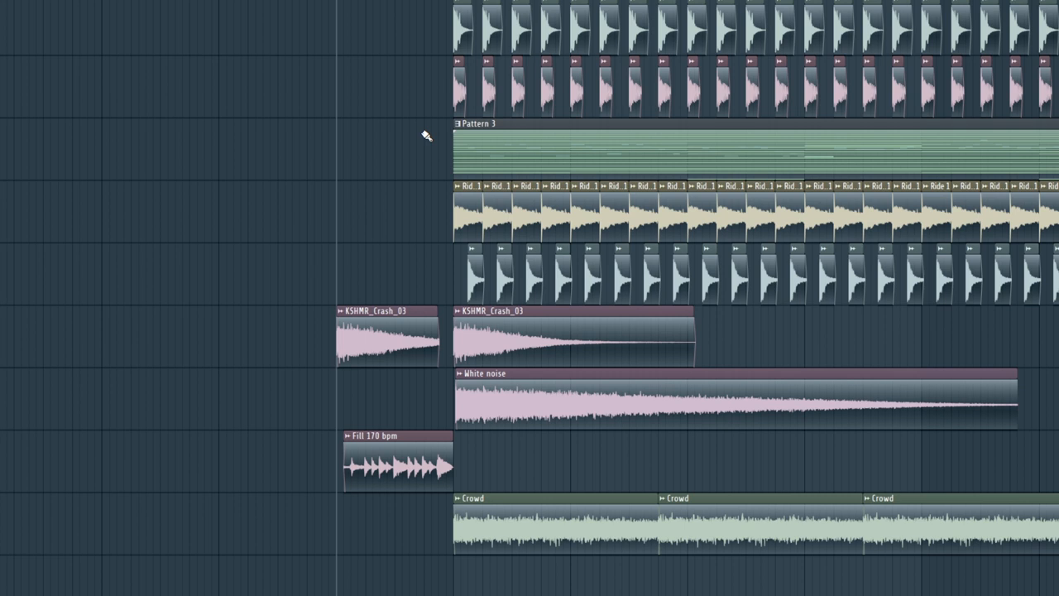
mouse_move(428, 129)
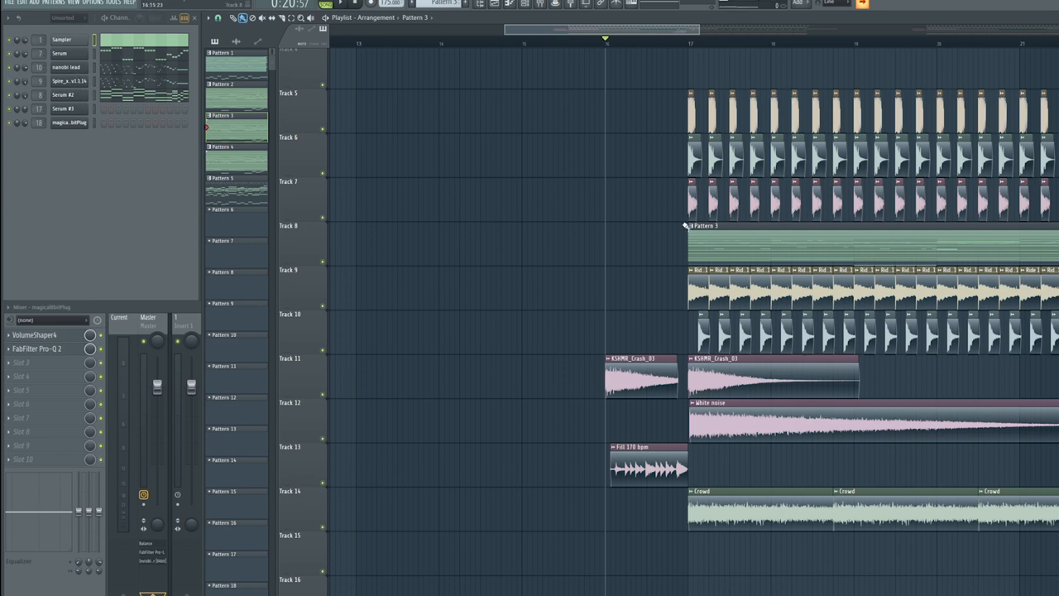
mouse_move(583, 195)
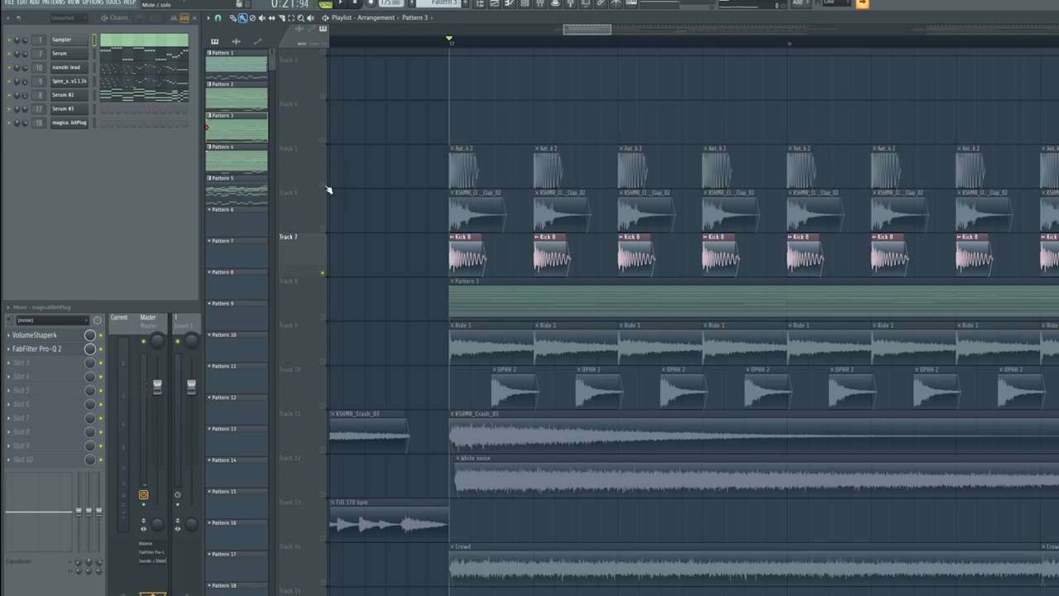
mouse_move(381, 172)
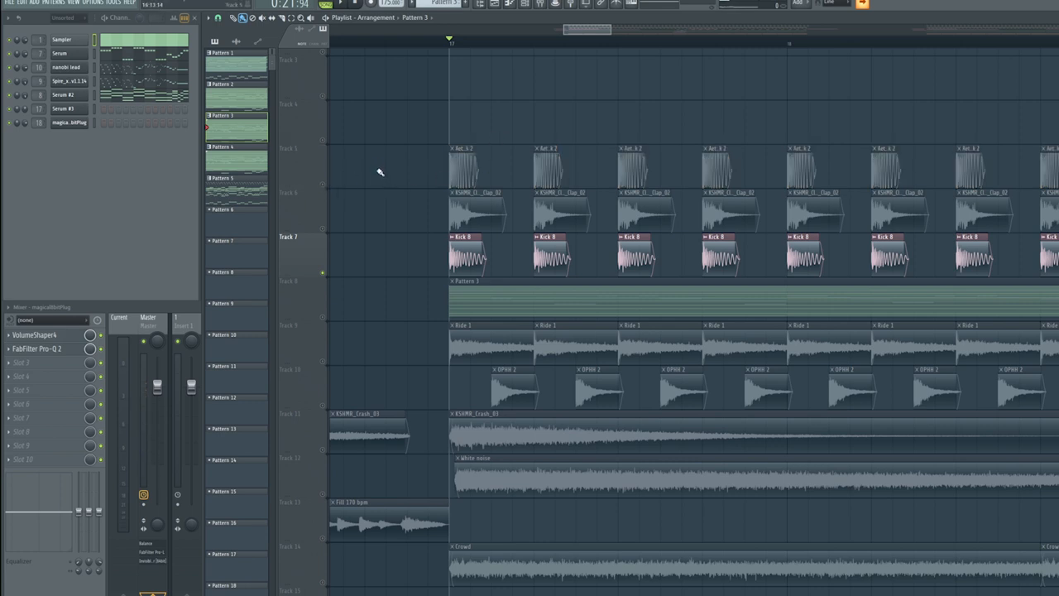
mouse_move(377, 182)
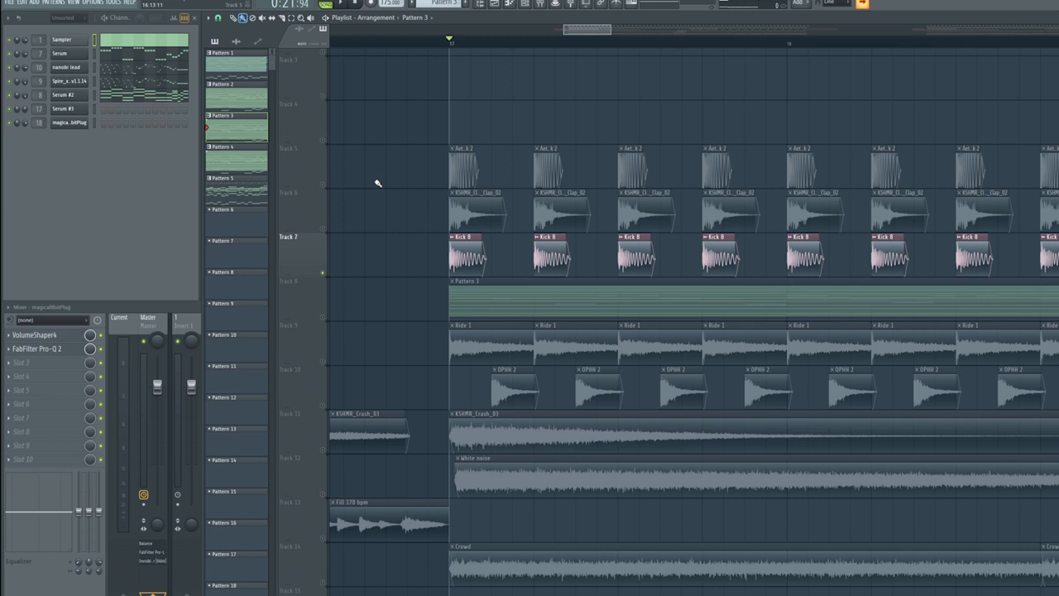
mouse_move(341, 190)
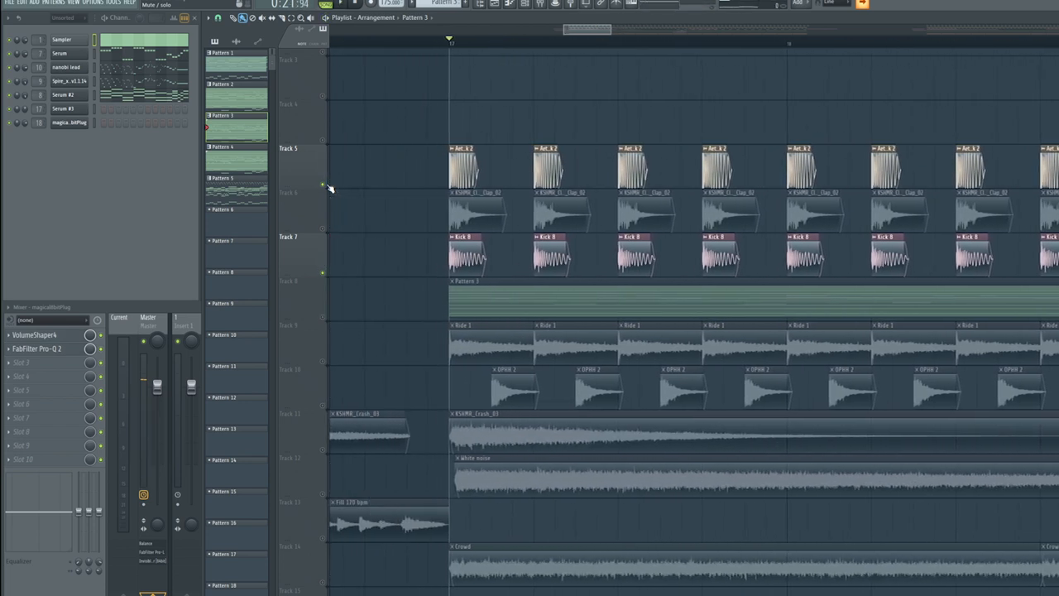
mouse_move(328, 234)
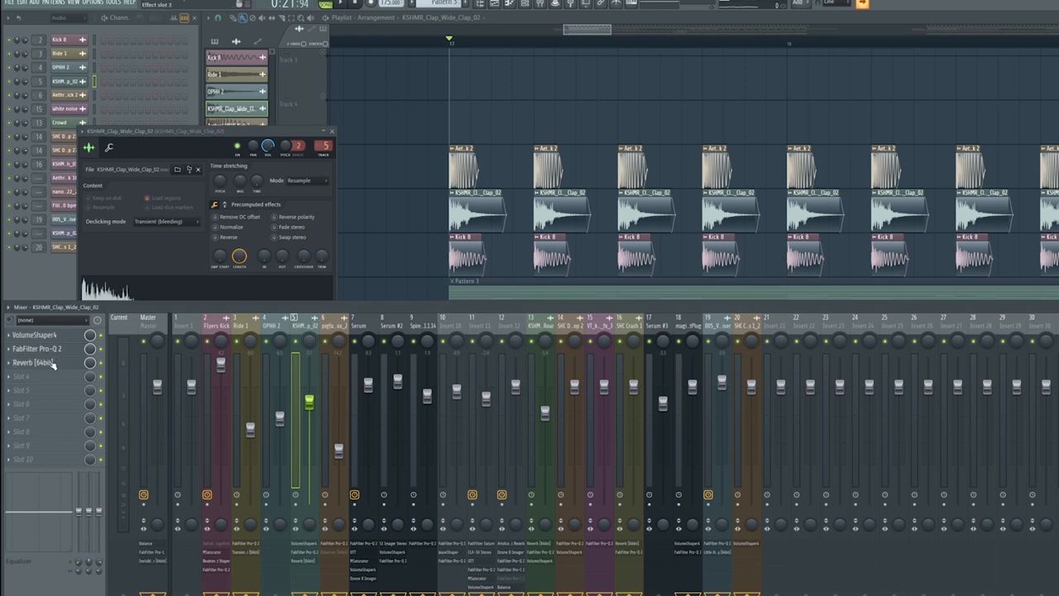
Bring up the Transient Shaper from the Ride 1 insert's effect slots
click(33, 362)
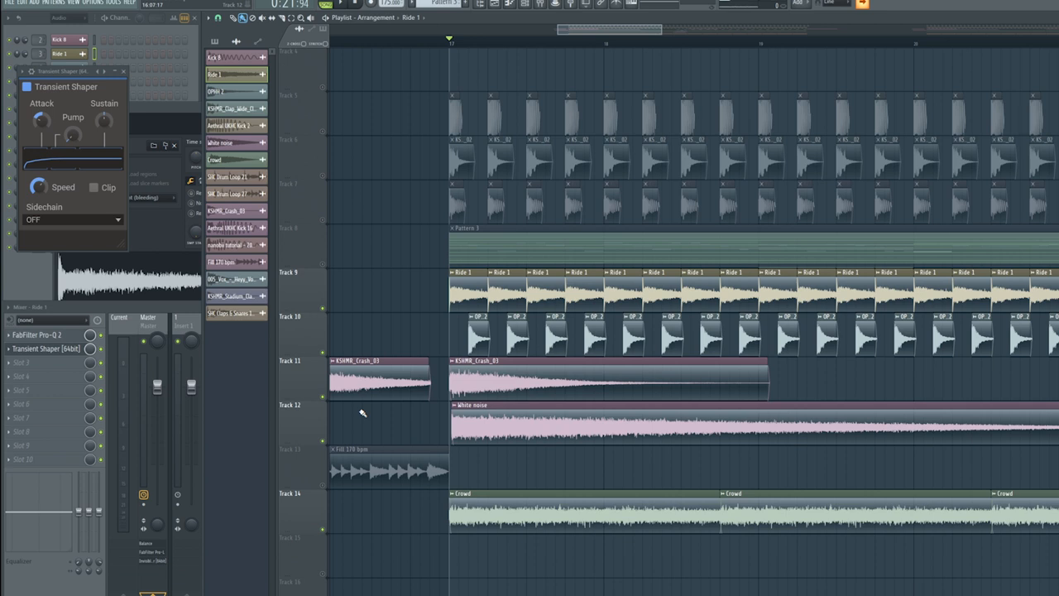
mouse_move(356, 322)
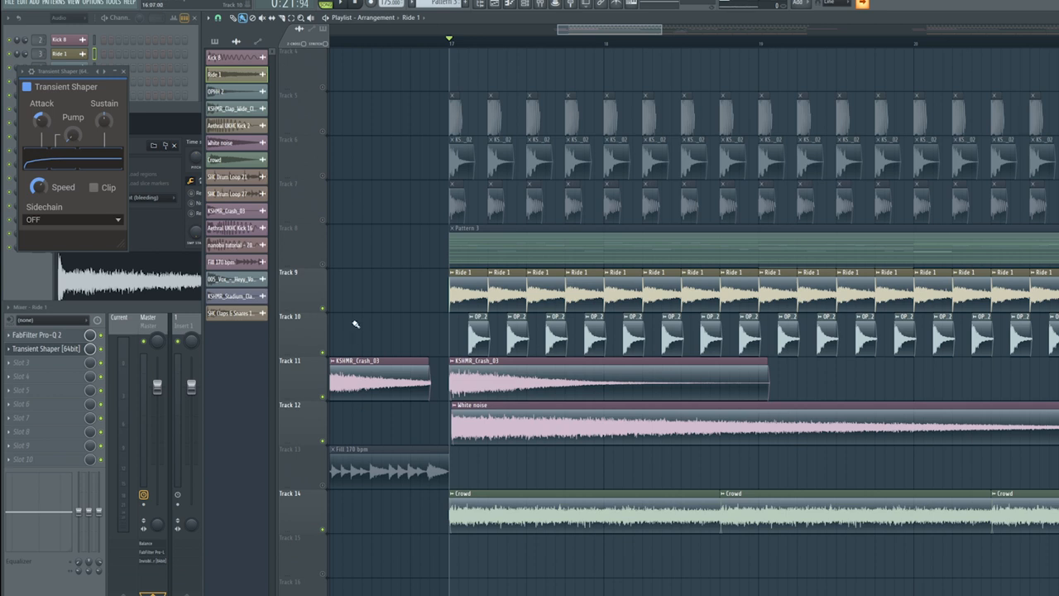
mouse_move(354, 321)
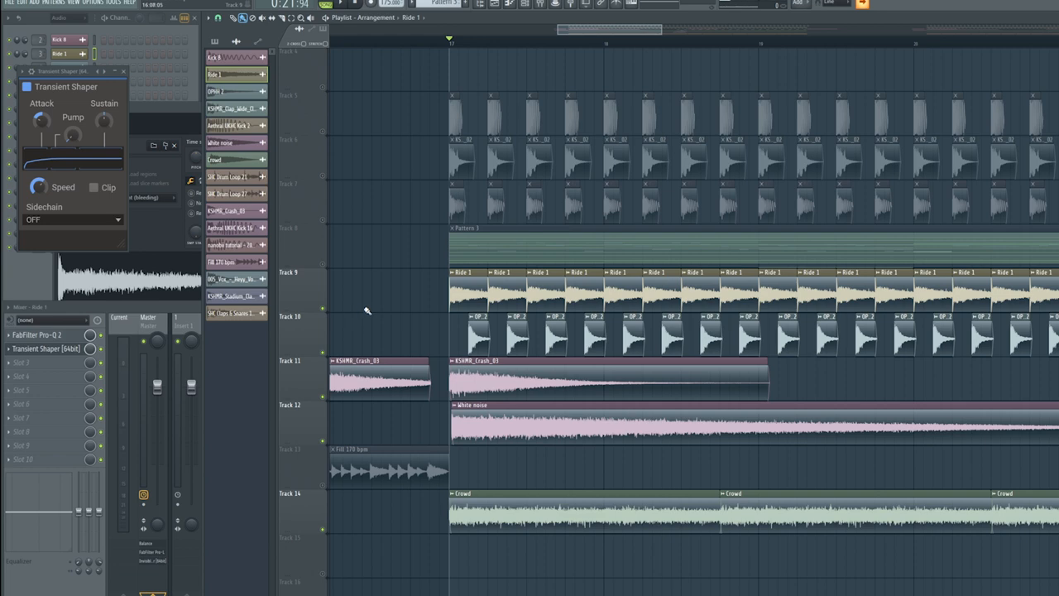
mouse_move(330, 271)
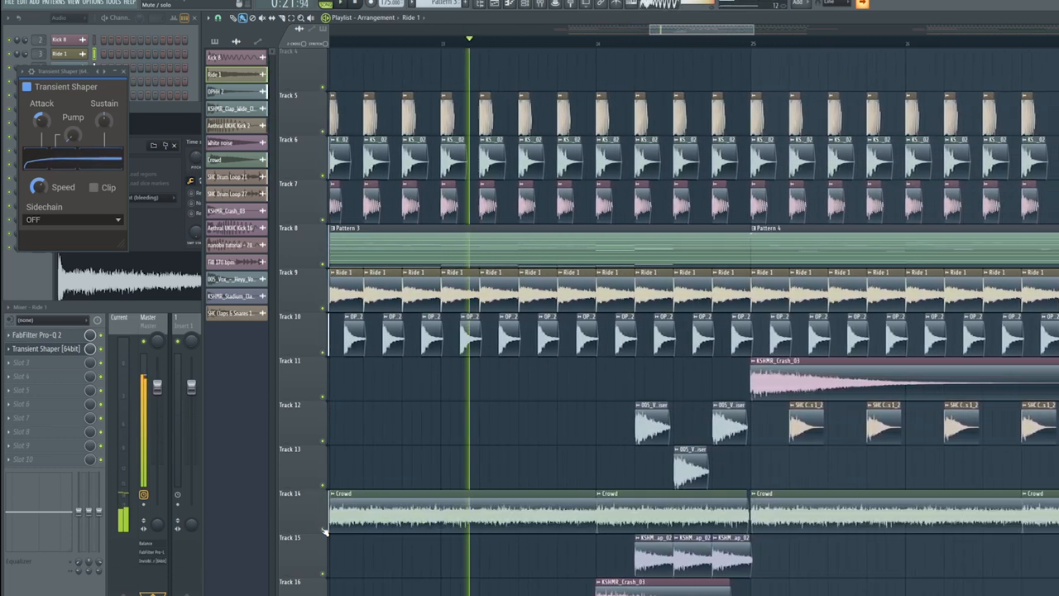
Scroll the playlist back to the Serum #2 chord pattern for editing
scroll(left, 3)
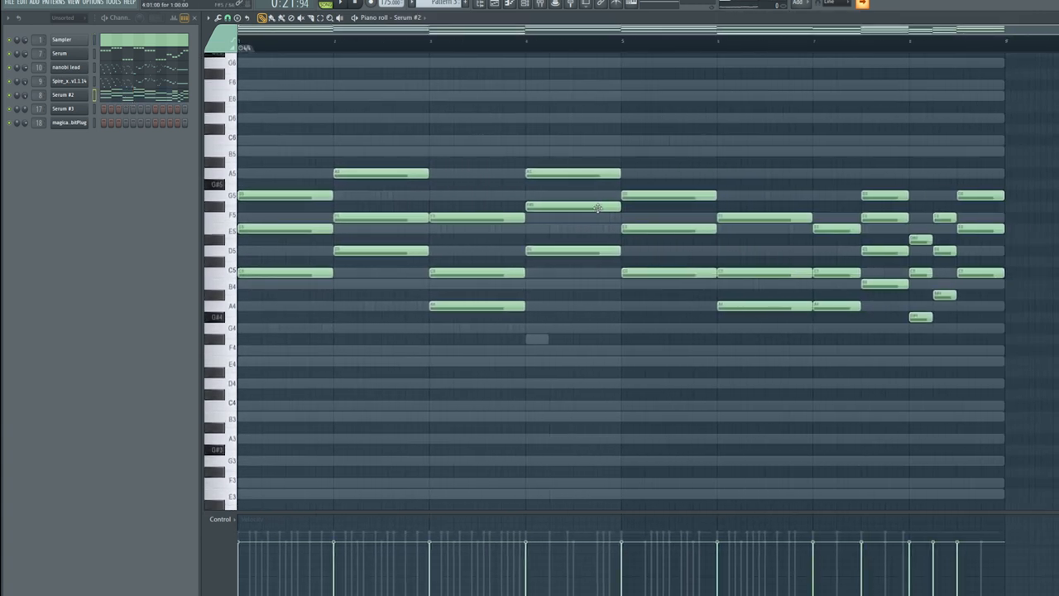
Audition a short note near the end of the chords and move down to the lead's arpeggiated melody
click(920, 239)
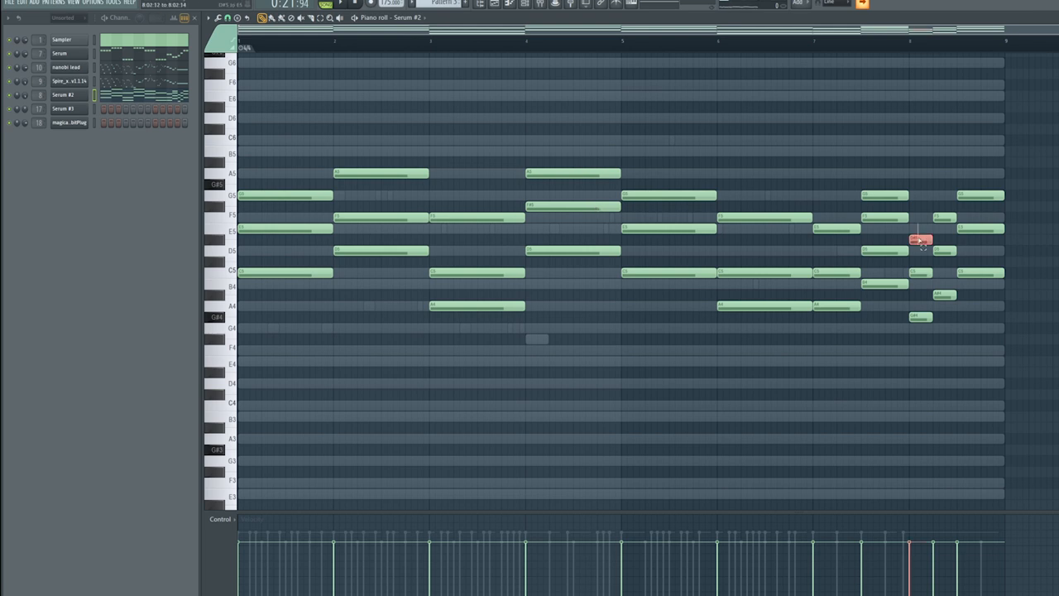
drag(920, 240, 945, 294)
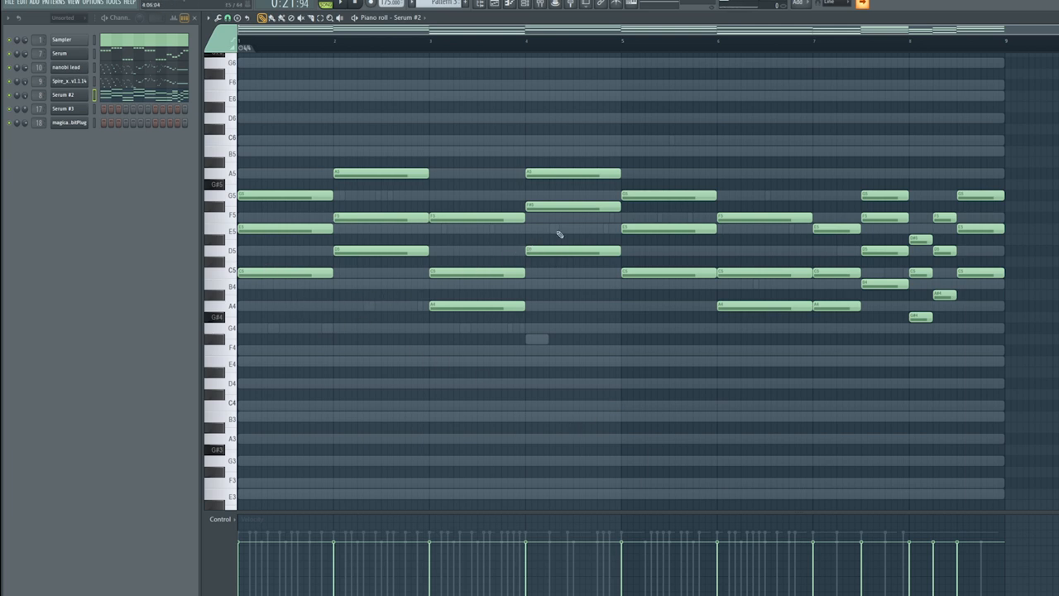
mouse_move(517, 82)
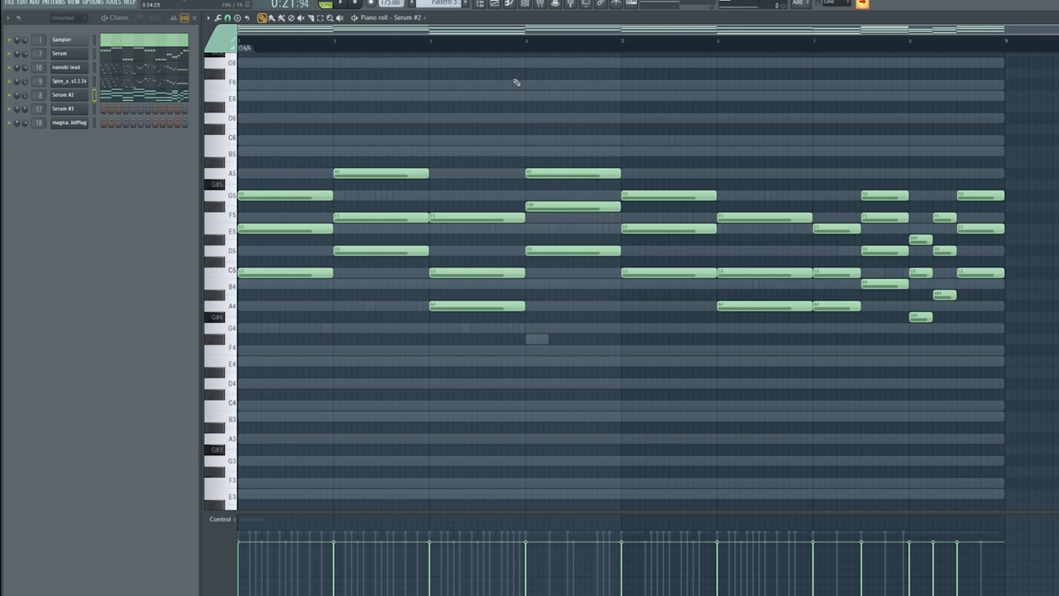
mouse_move(516, 89)
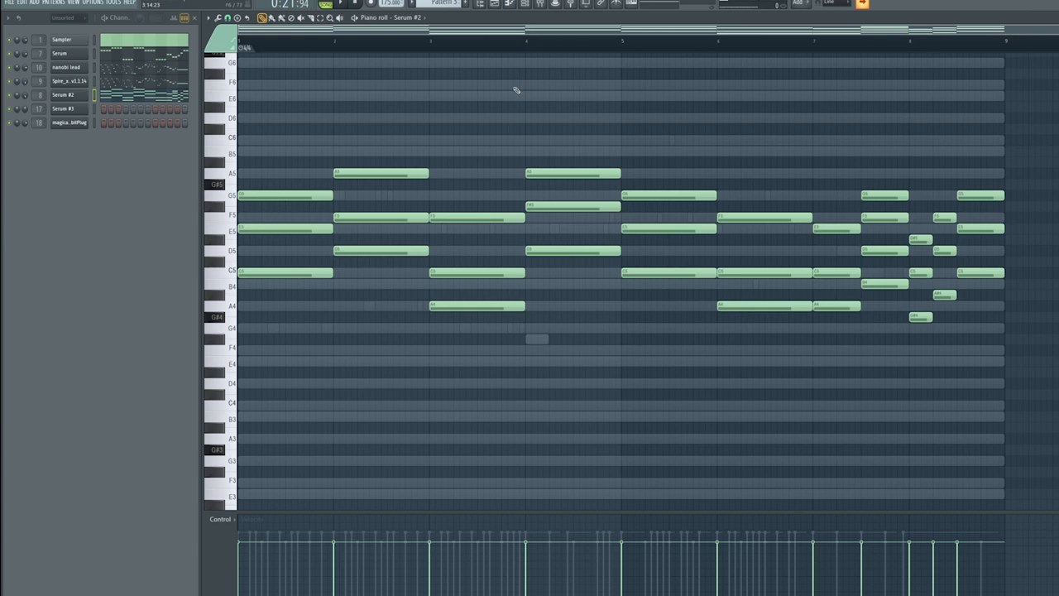
scroll(down, 3)
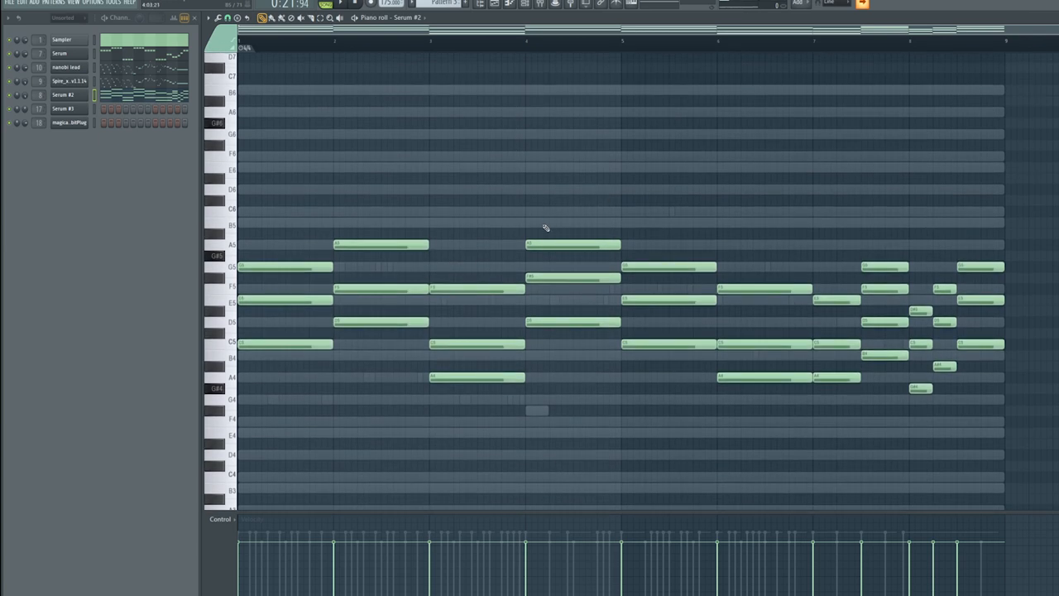
scroll(down, 3)
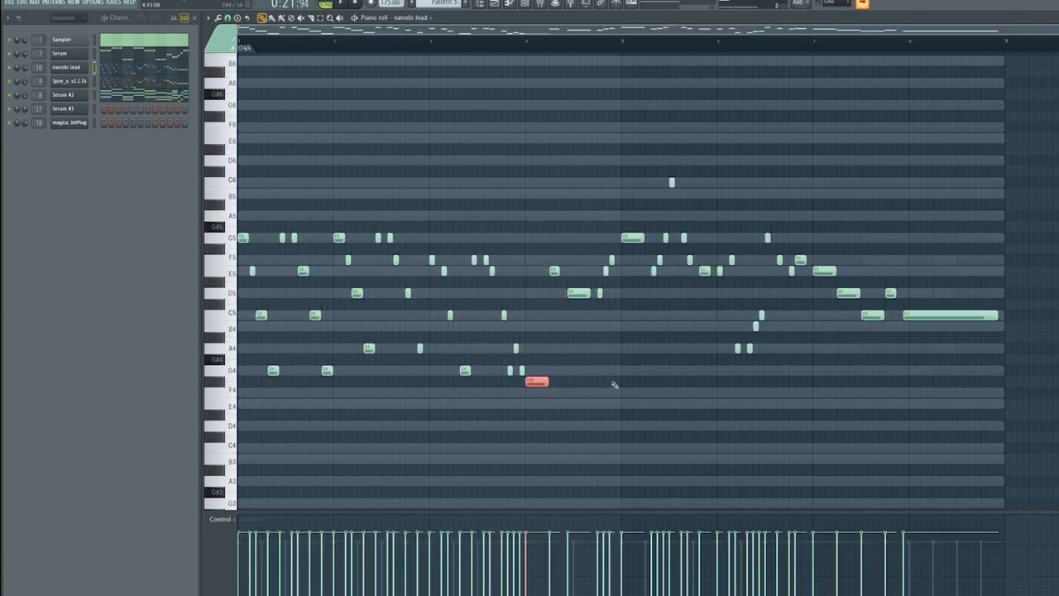
Bring up the Serum synth behind the arp patch from the channel rack
drag(536, 381, 537, 390)
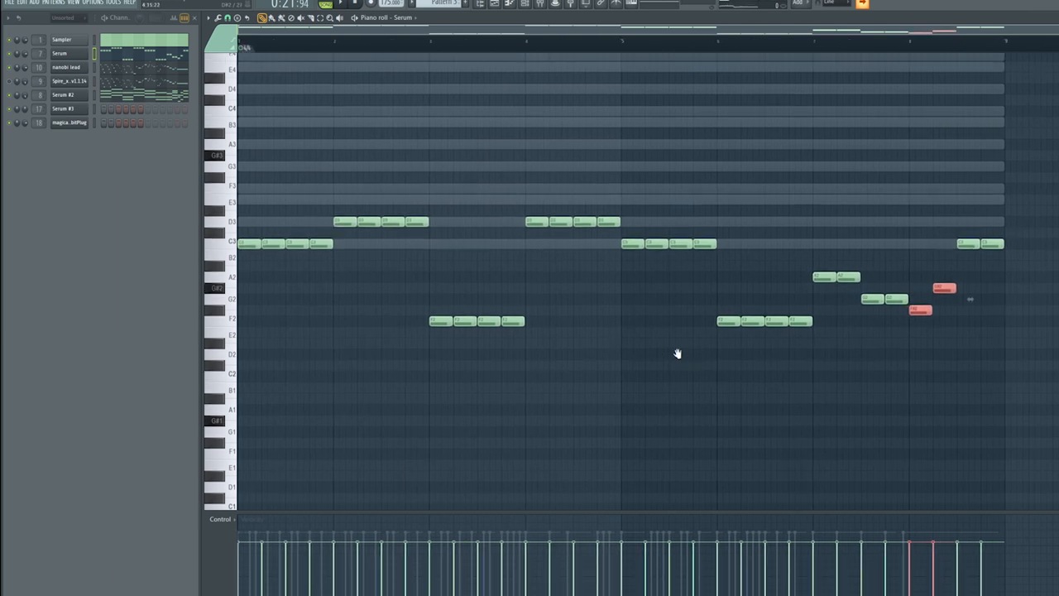
scroll(down, 3)
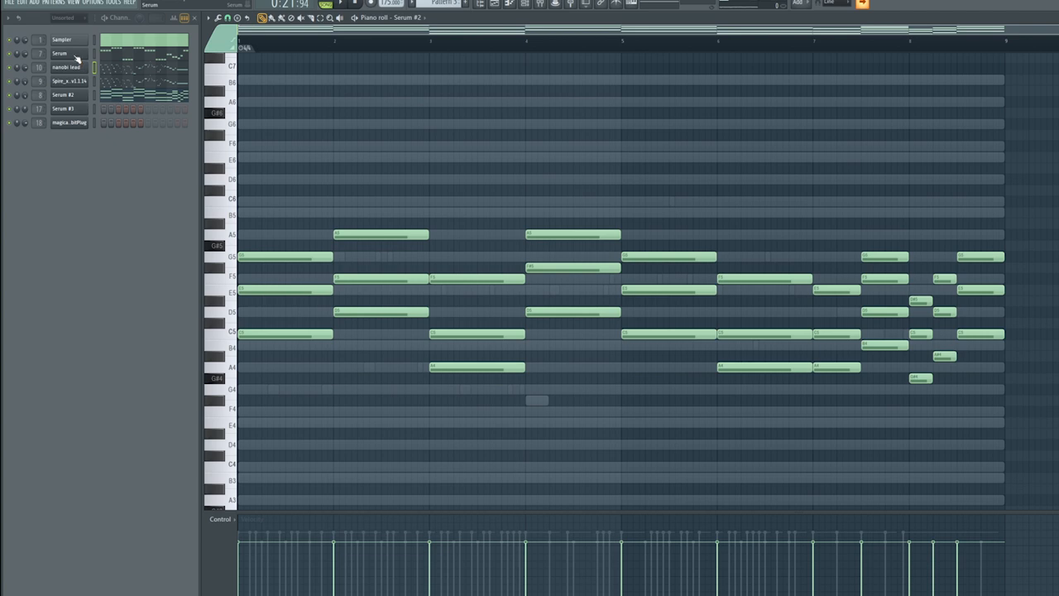
double_click(60, 53)
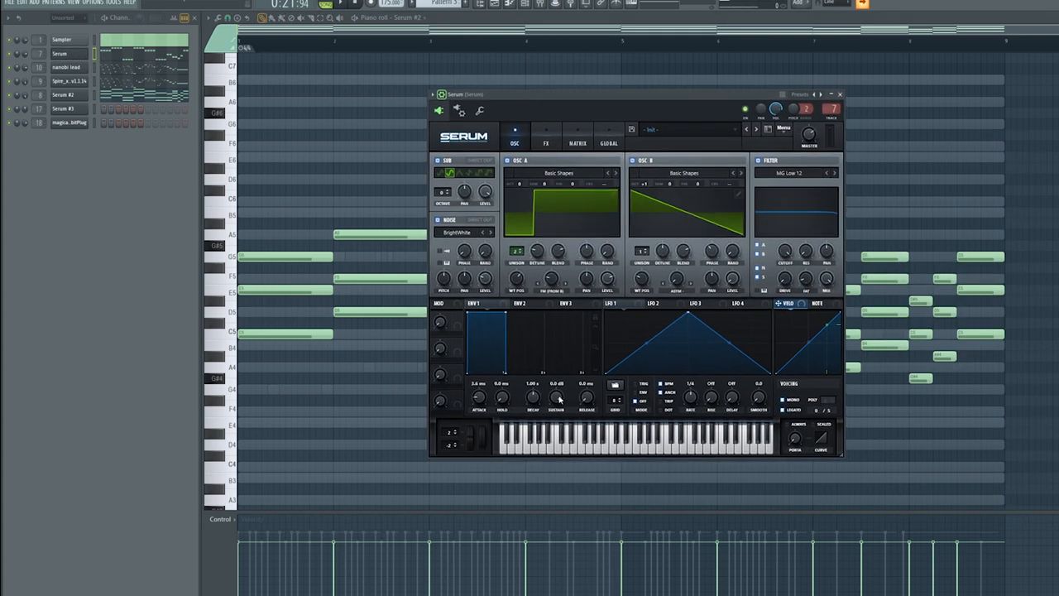
mouse_move(519, 472)
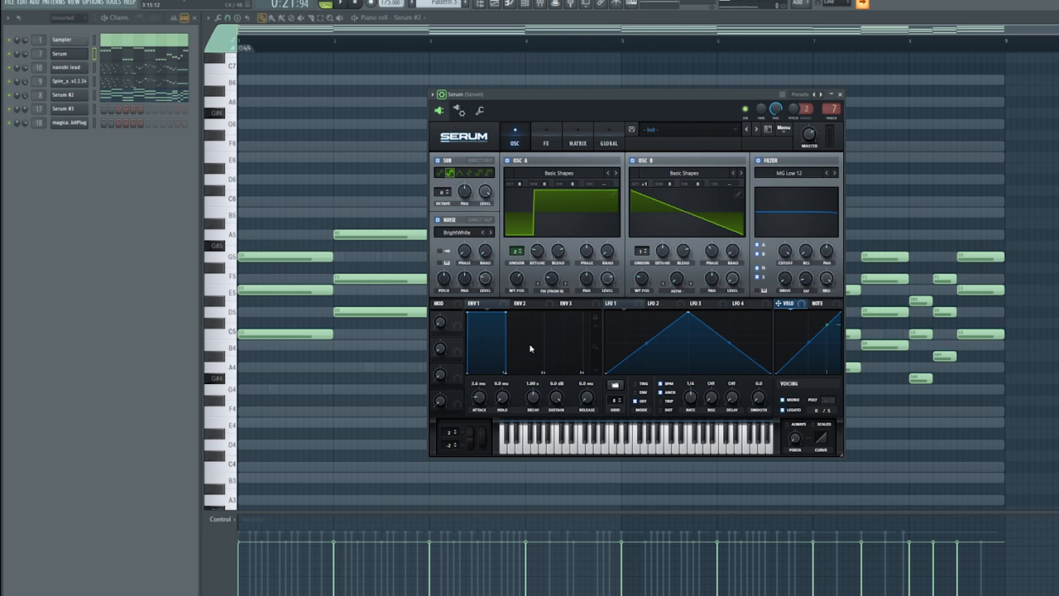
mouse_move(512, 412)
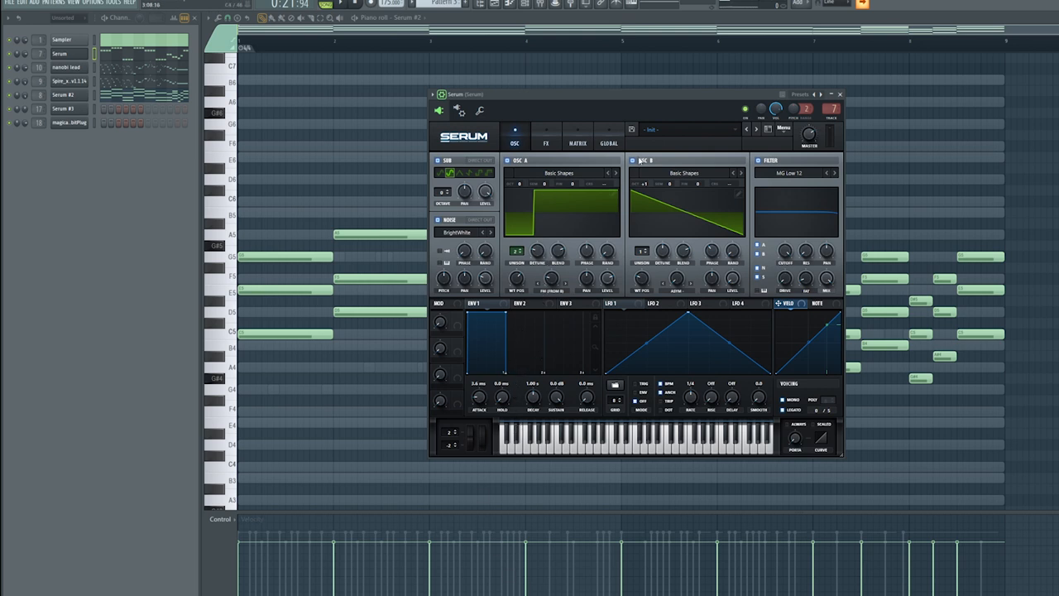
Switch off Serum's second oscillator and look over its effects chain
click(634, 160)
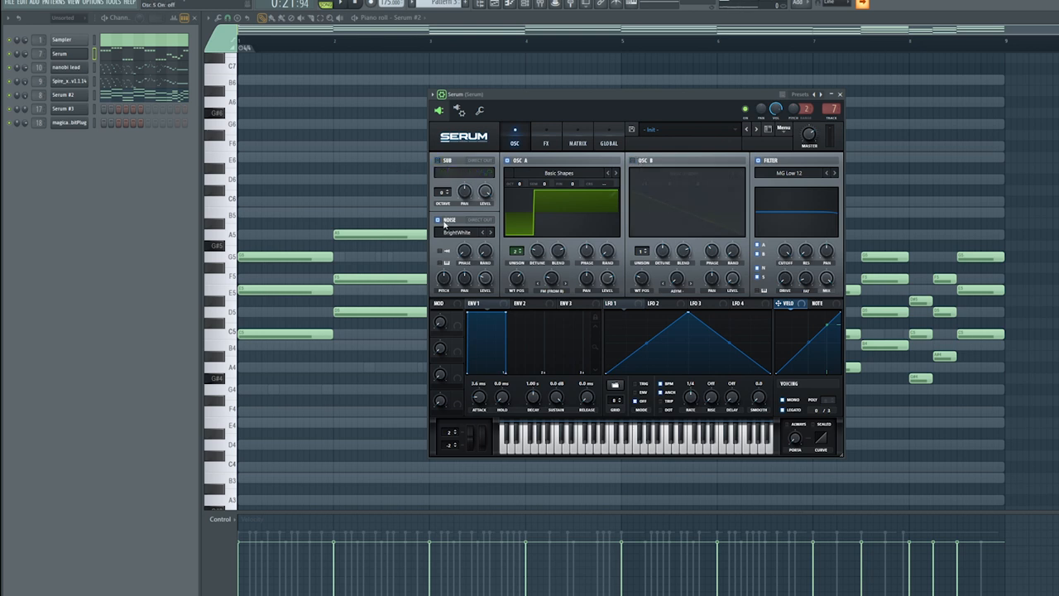
click(546, 136)
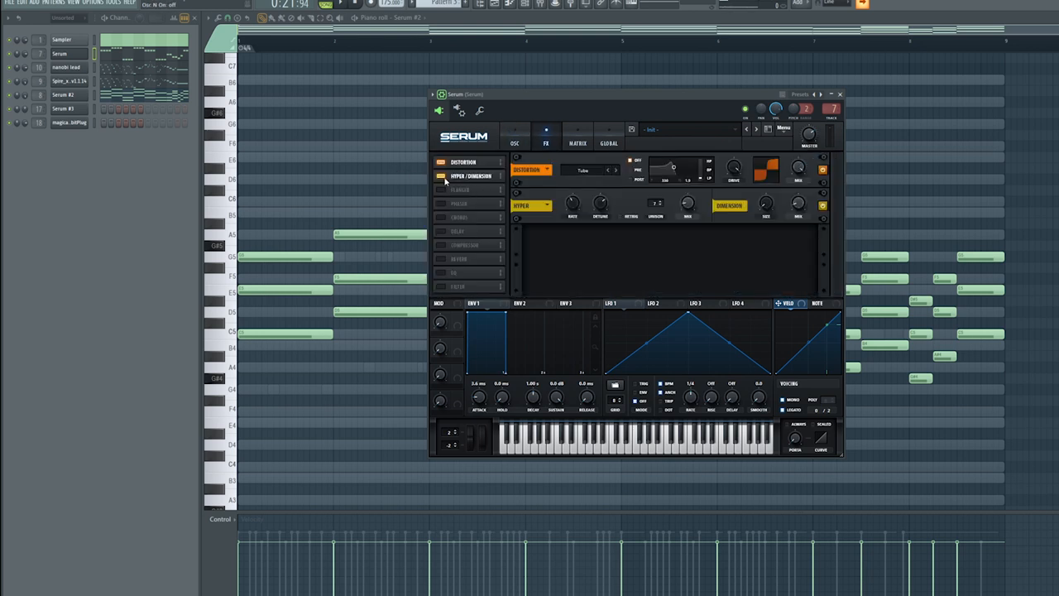
click(513, 136)
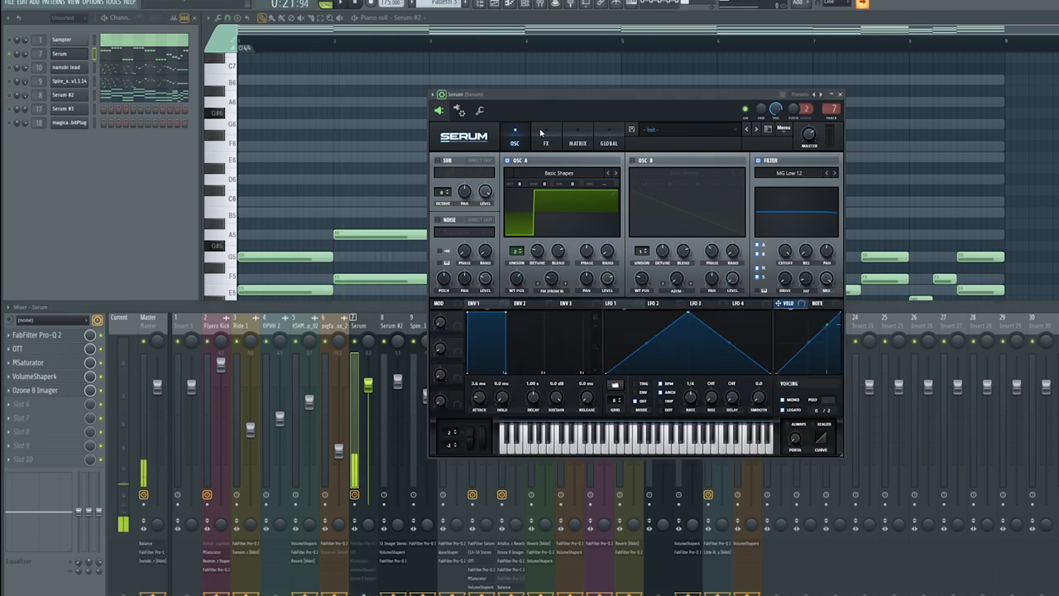
mouse_move(642, 168)
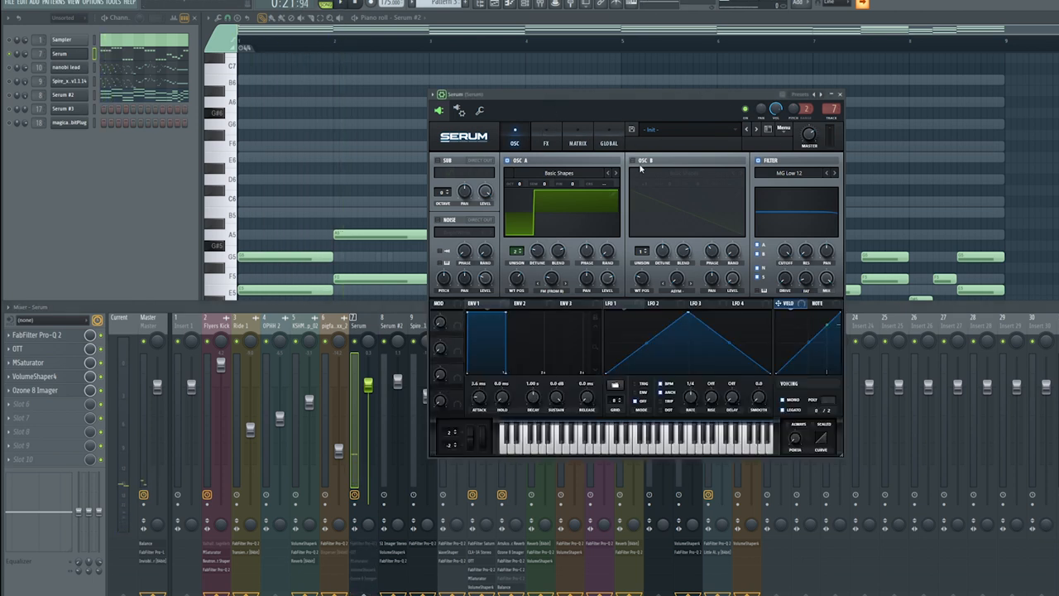
Turn Serum's OSC B back on and flip between the oscillator and effects views
click(632, 159)
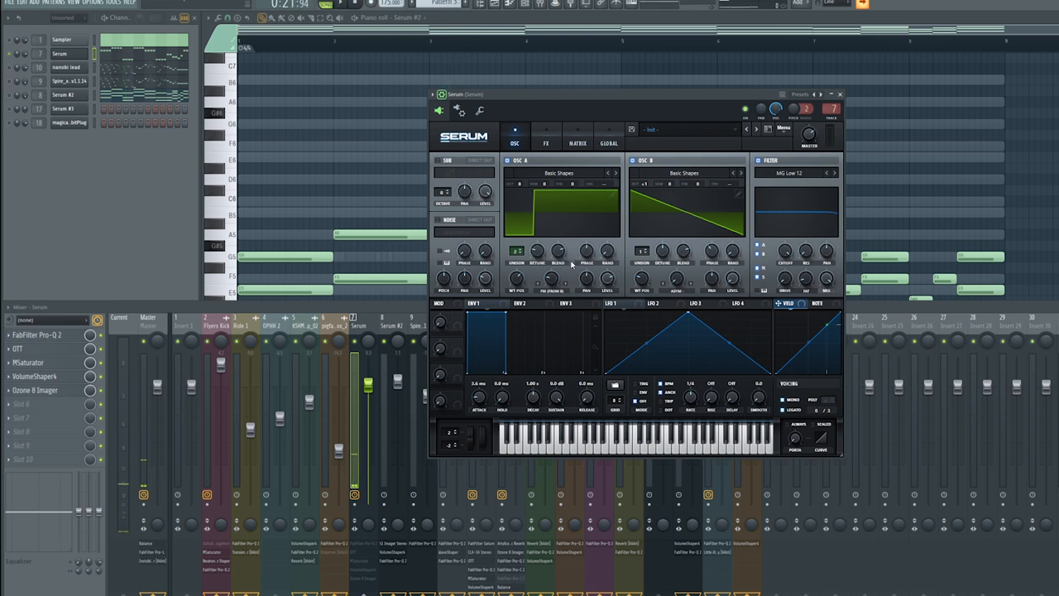
click(437, 161)
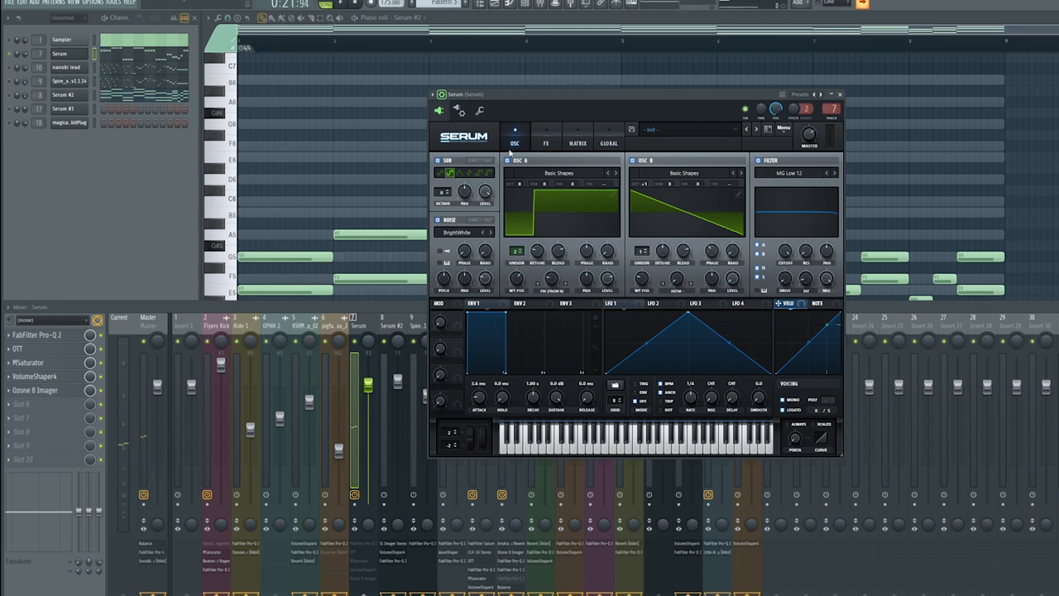
click(546, 136)
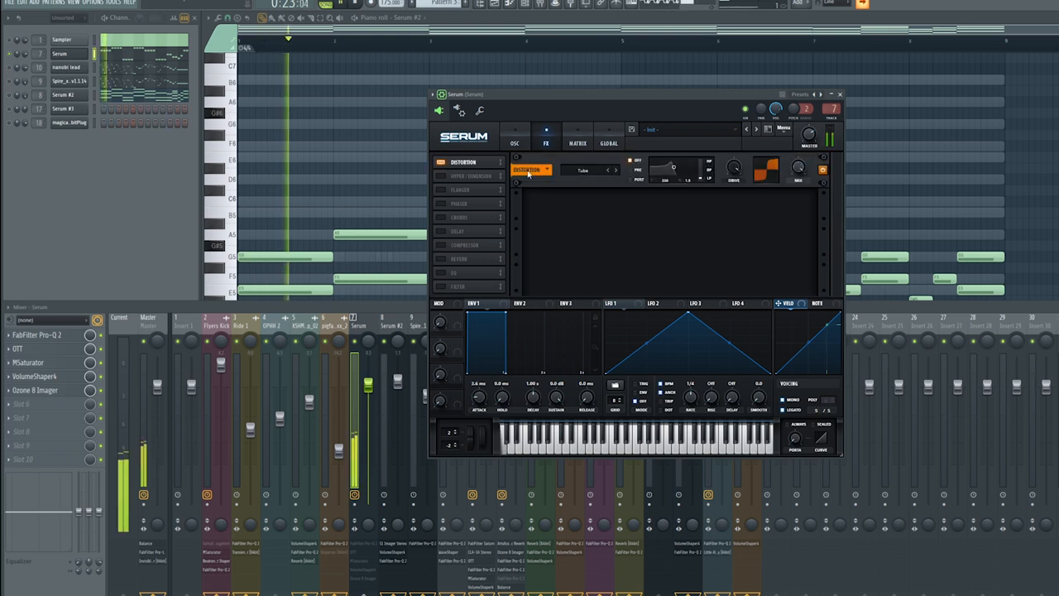
click(515, 136)
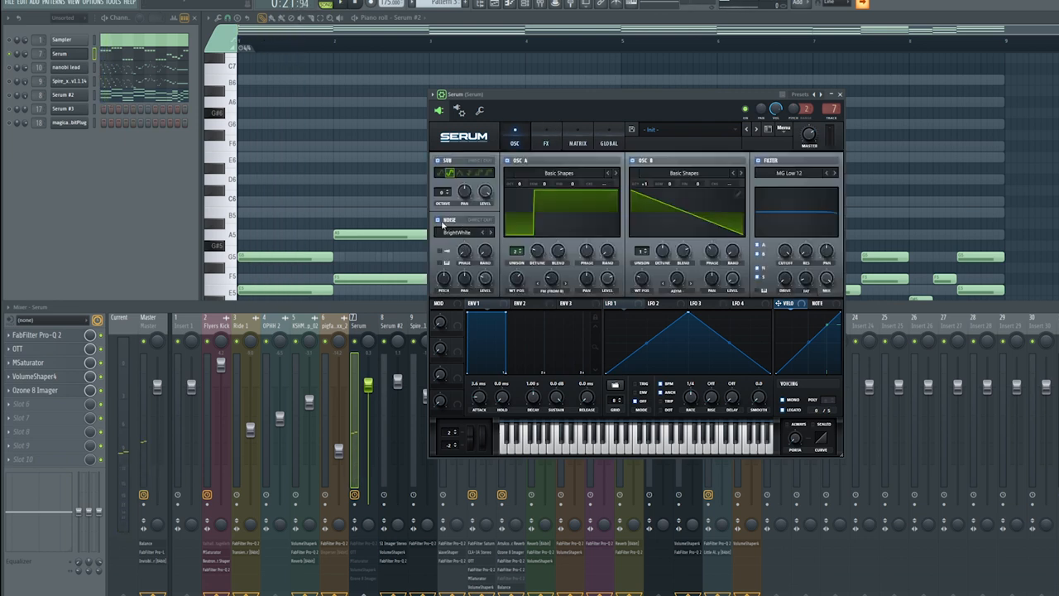
click(547, 136)
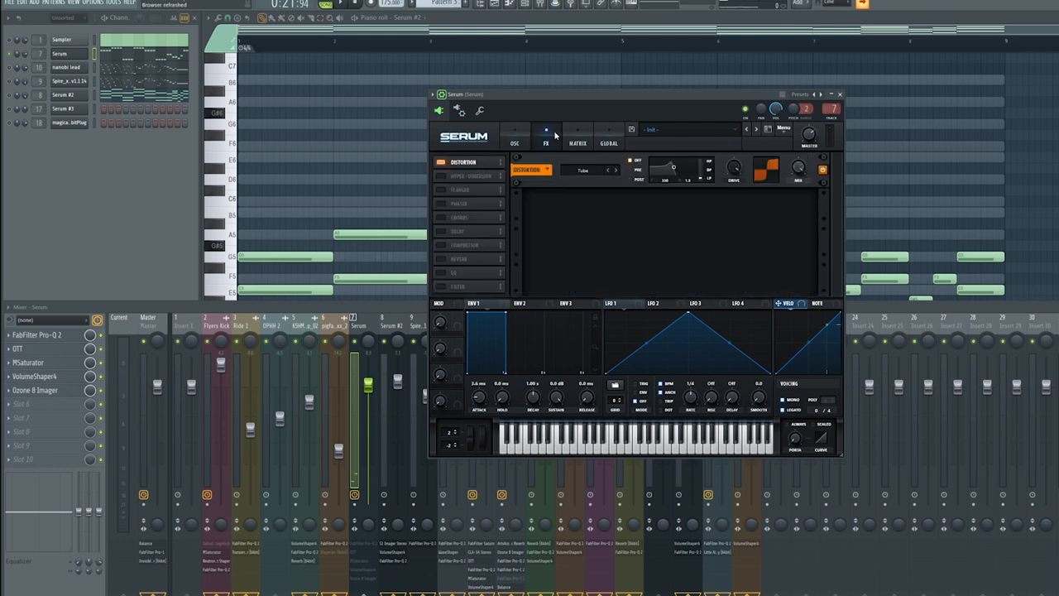
click(514, 136)
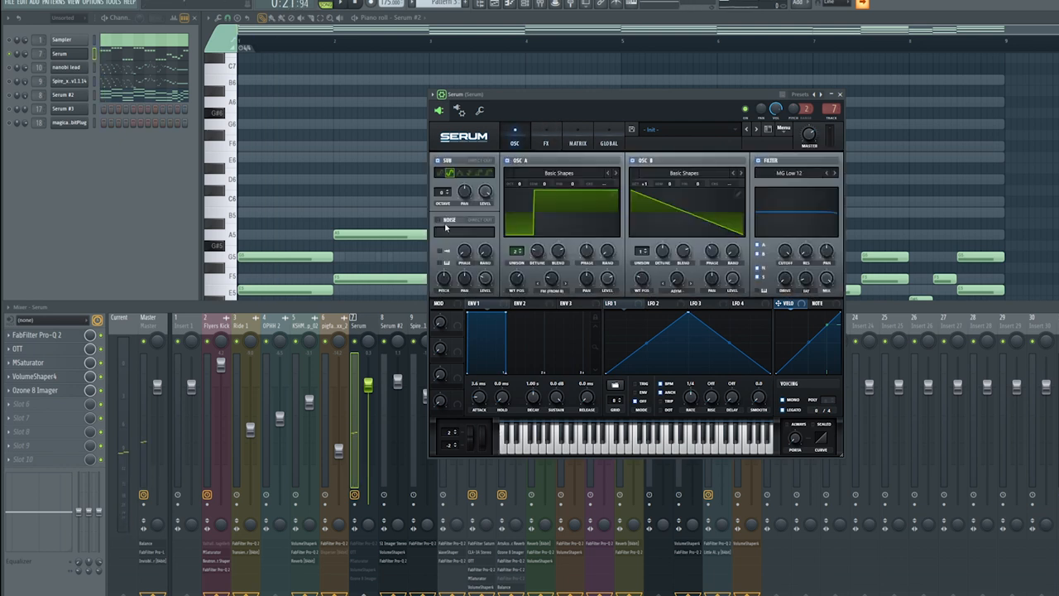
Enable the Hyper/Dimension effect alongside the distortion, then reach for the lead channel's EQ
click(547, 134)
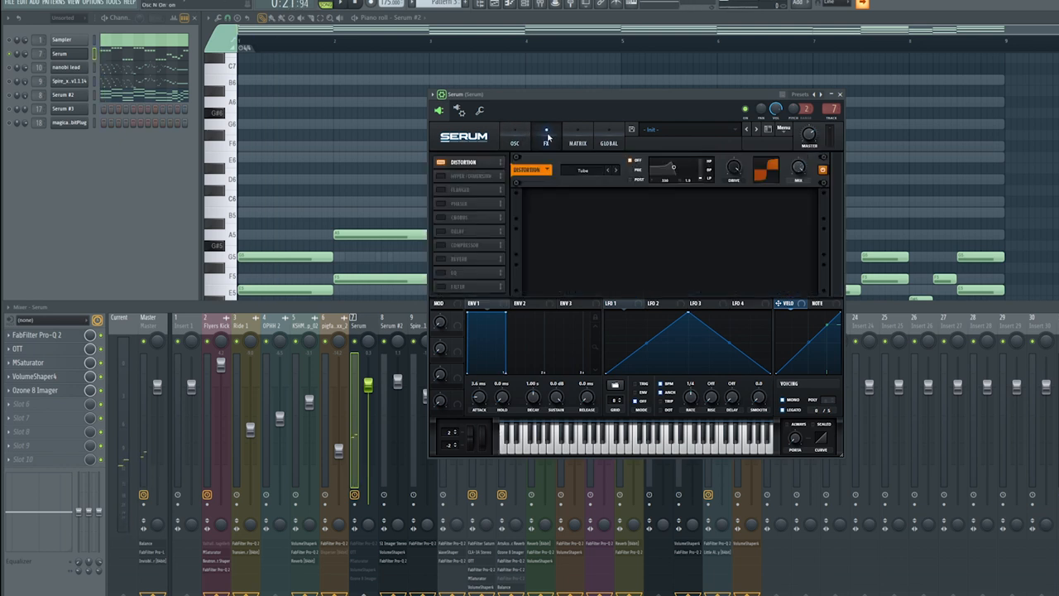
click(440, 176)
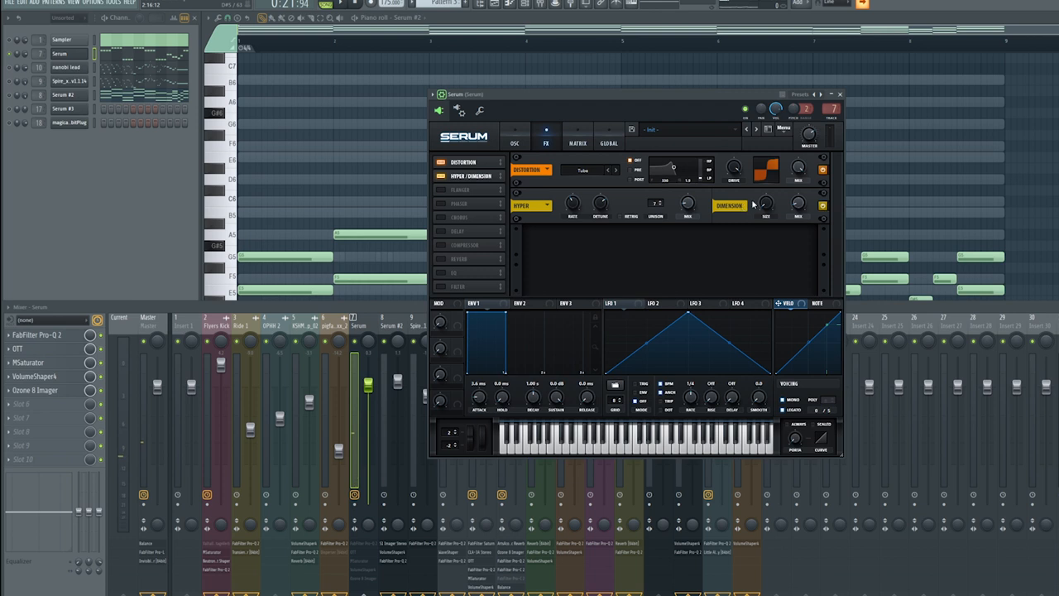
mouse_move(334, 356)
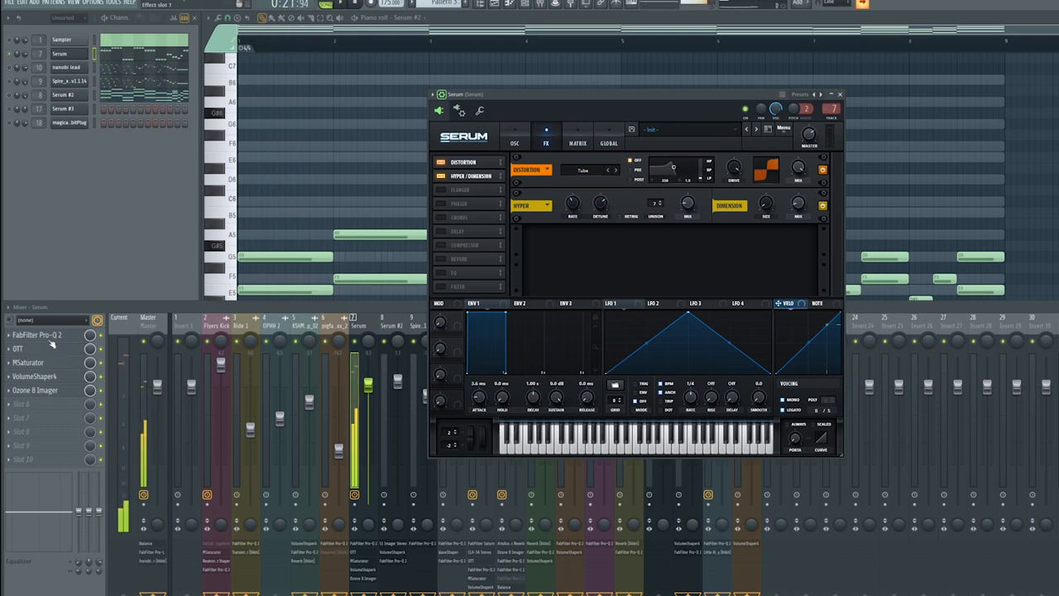
click(36, 334)
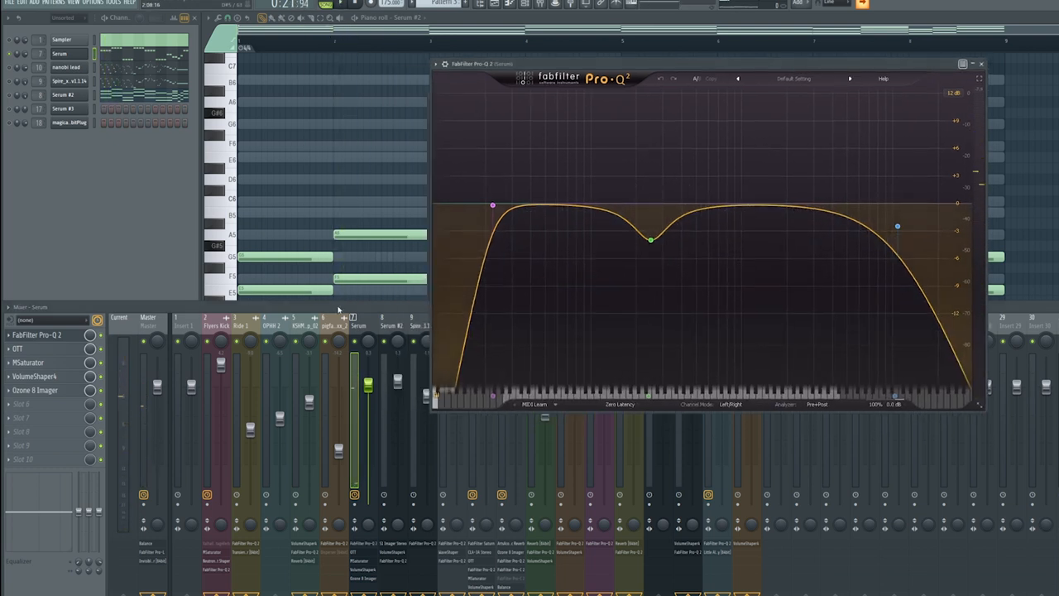
Inspect the lead insert's OTT compressor and MSaturator plugins
click(19, 347)
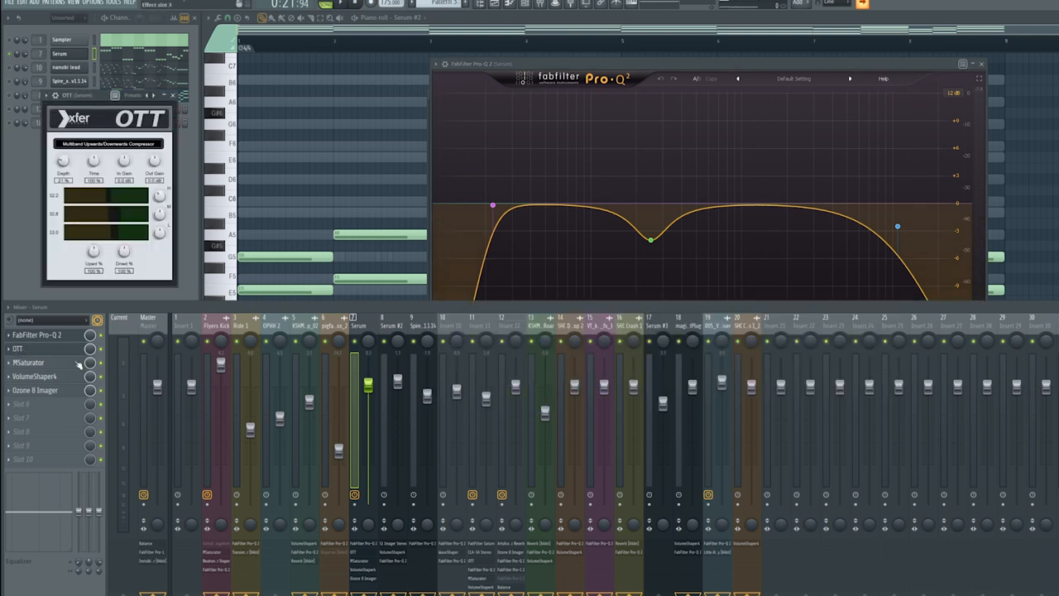
click(30, 363)
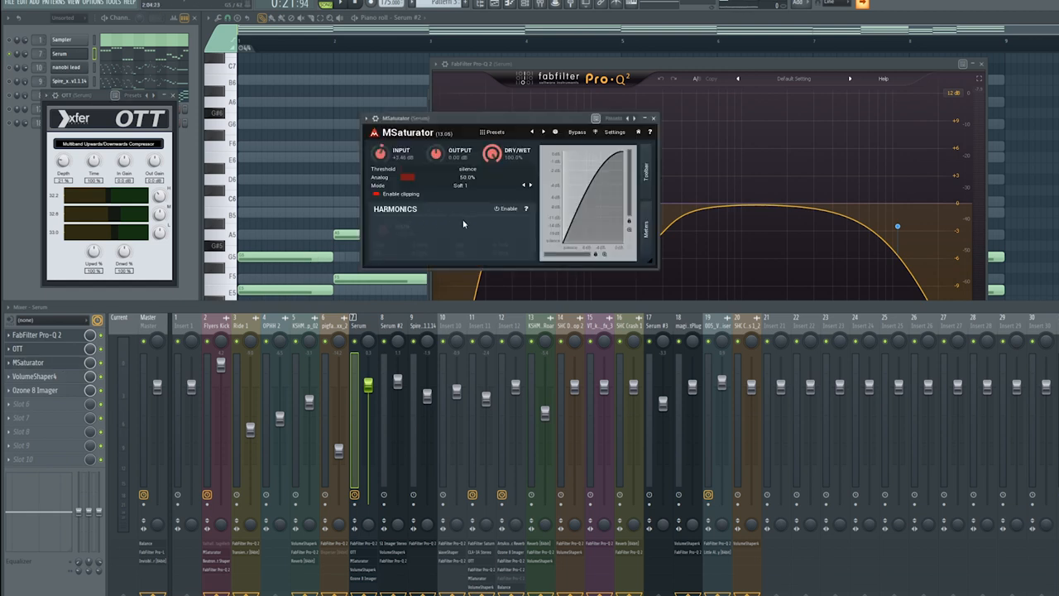
click(35, 376)
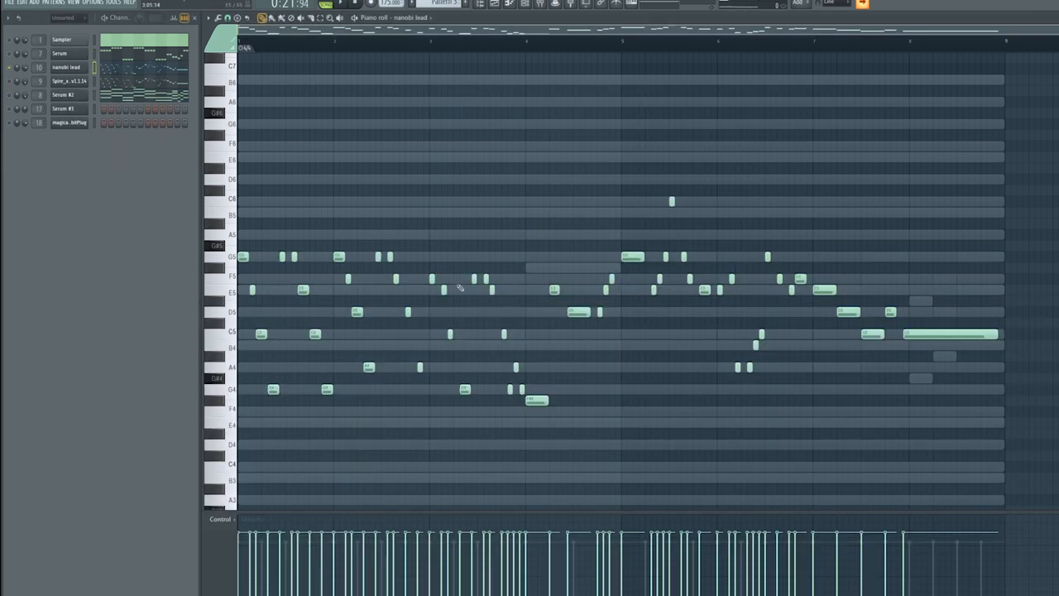
click(66, 66)
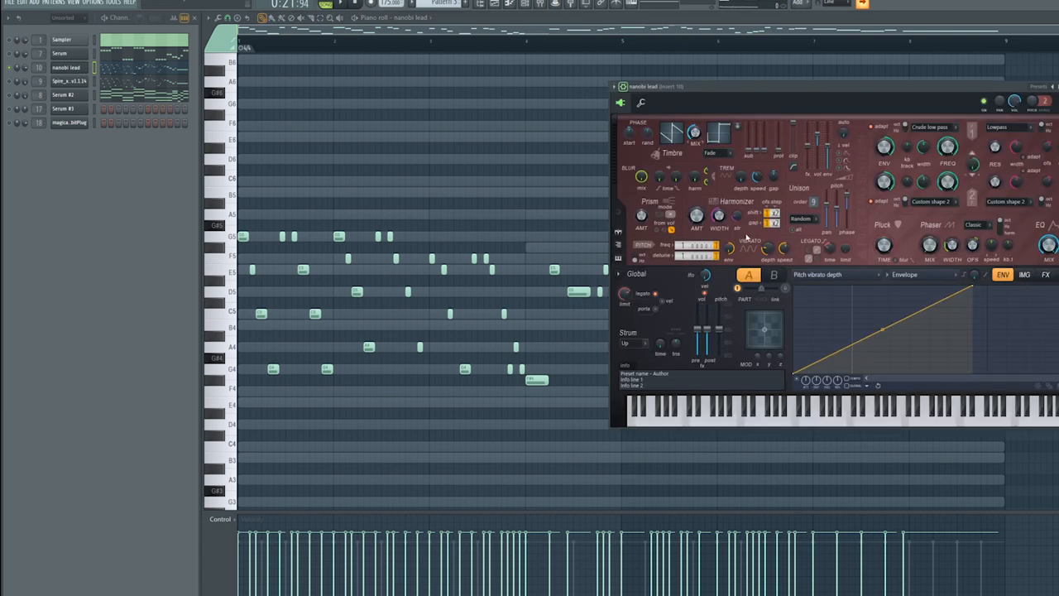
mouse_move(814, 222)
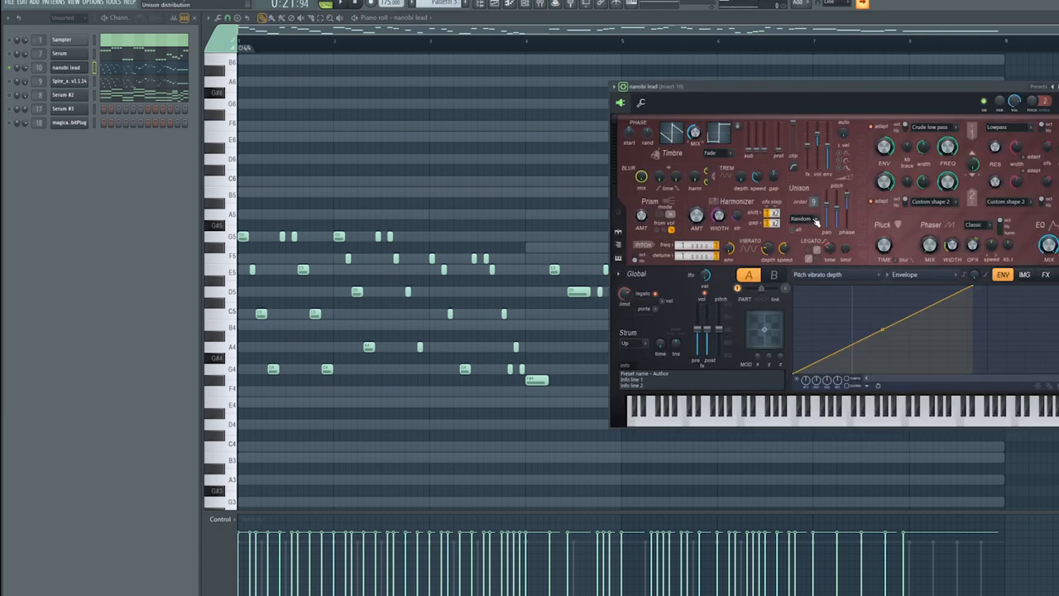
mouse_move(764, 119)
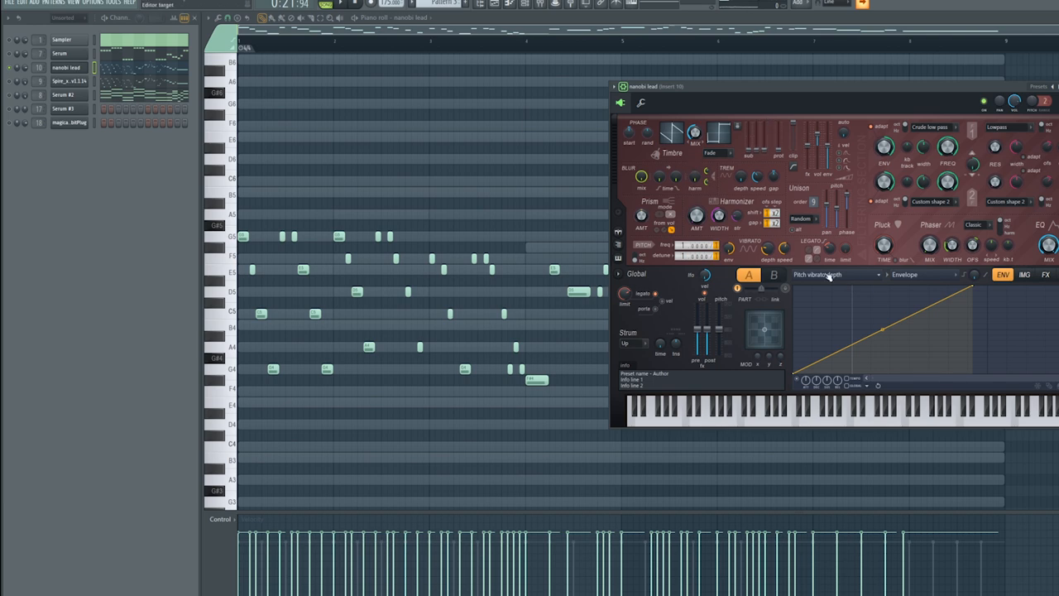
click(1046, 274)
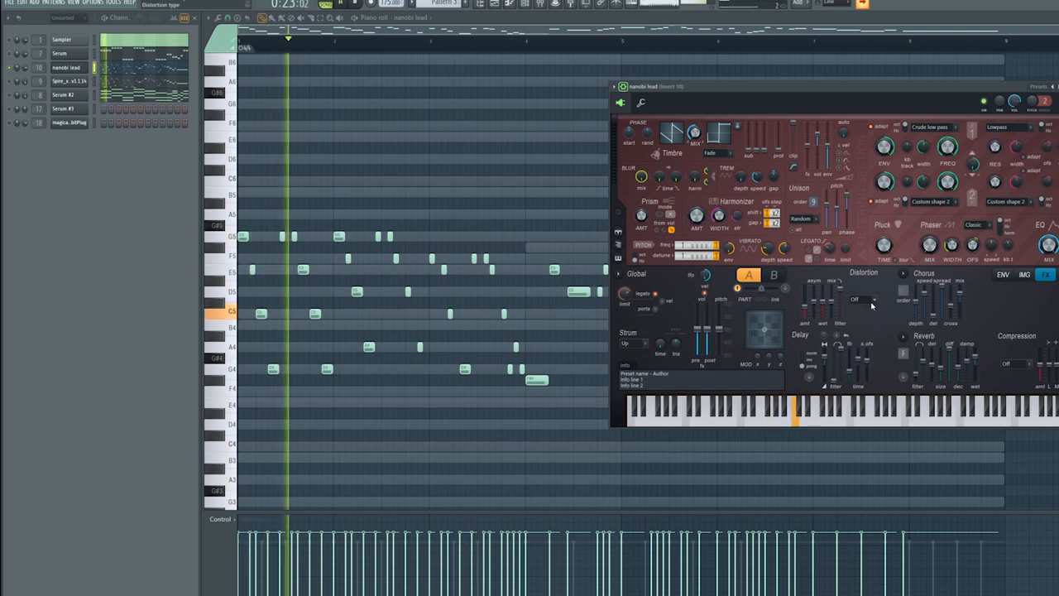
click(864, 298)
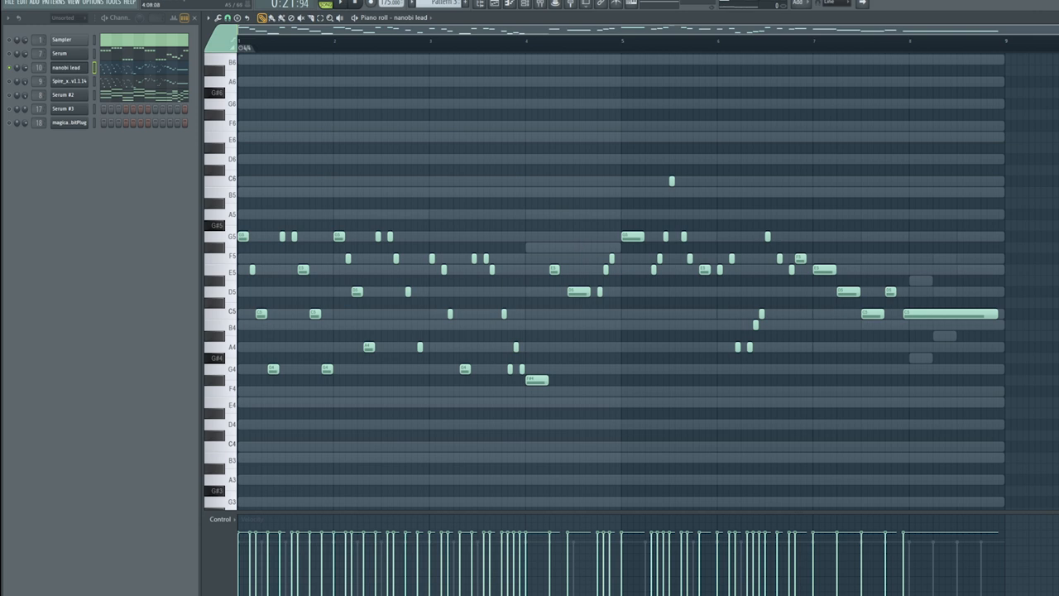
mouse_move(404, 161)
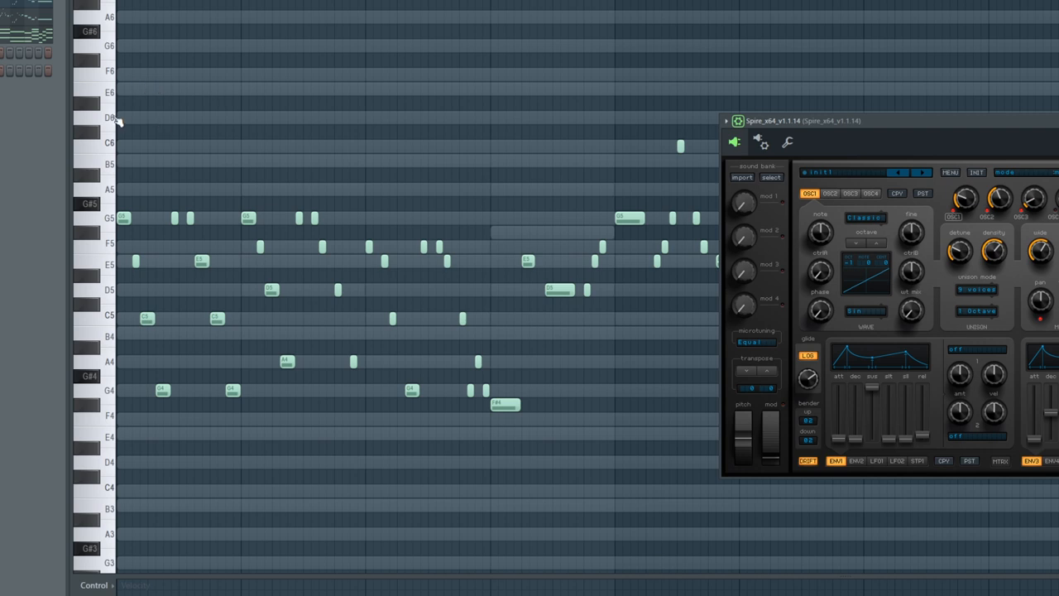
mouse_move(110, 93)
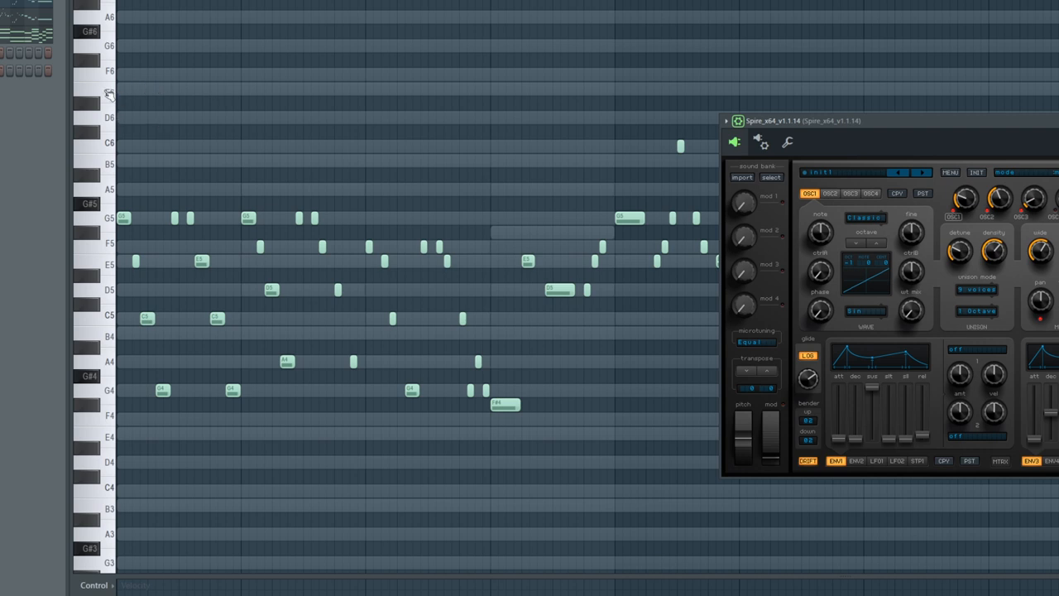
mouse_move(106, 91)
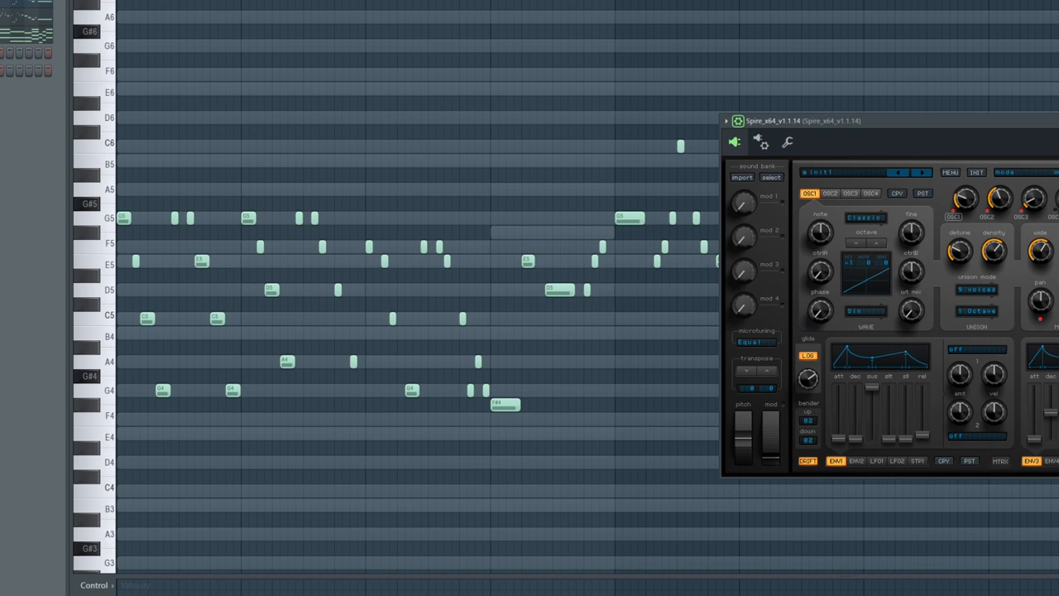
mouse_move(280, 165)
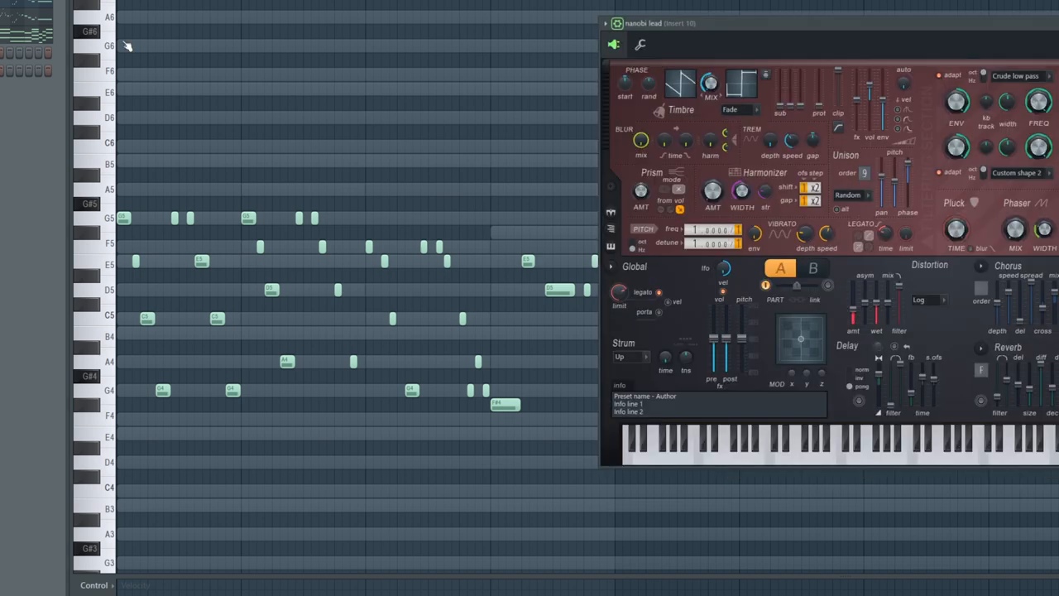
Close the lead synth's patch window, leaving the stacked chord pattern in the piano roll
click(639, 43)
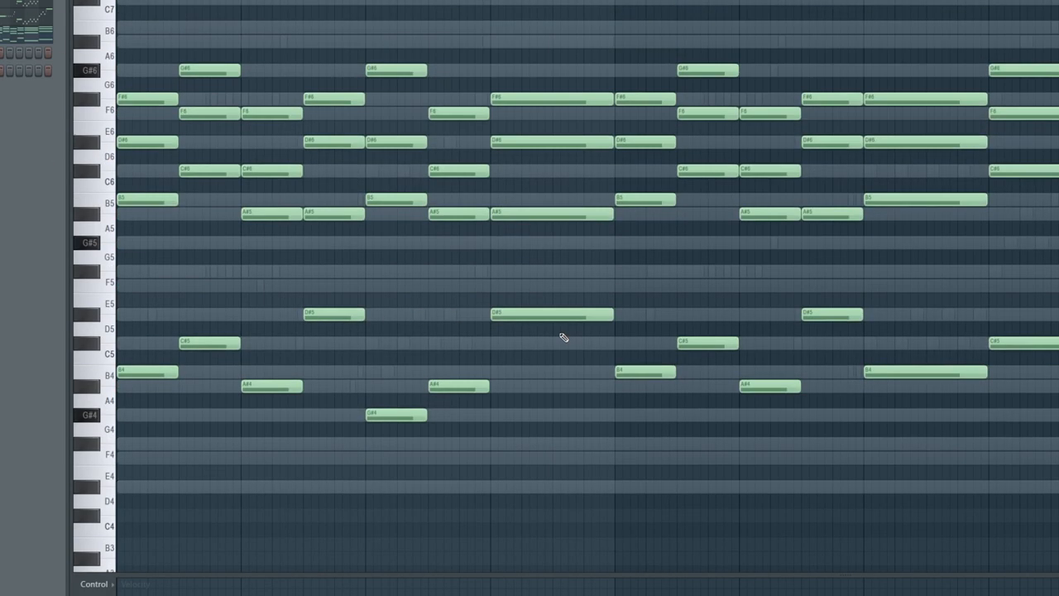
Scroll the piano roll down and right to the lead melody's notes
scroll(down, 3)
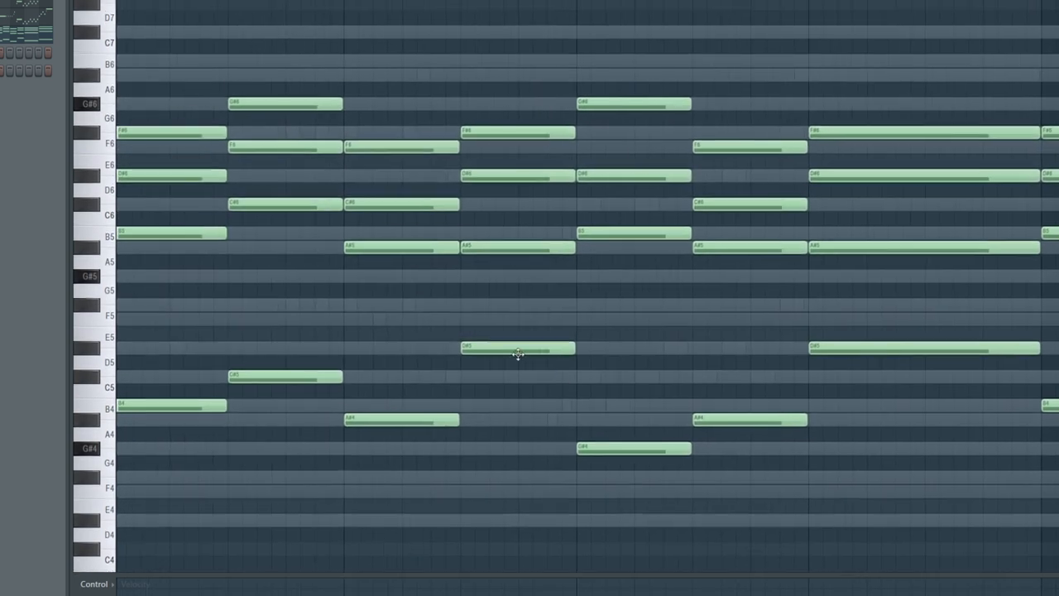
scroll(right, 3)
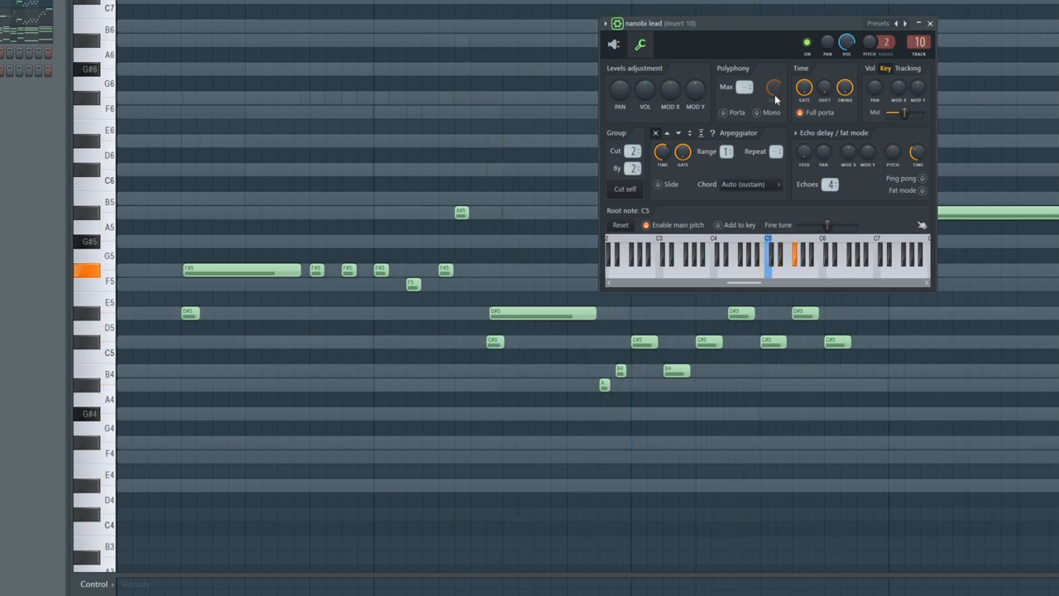
View the lead's Serum patch from the channel window, then close it leaving the melody alone
click(725, 113)
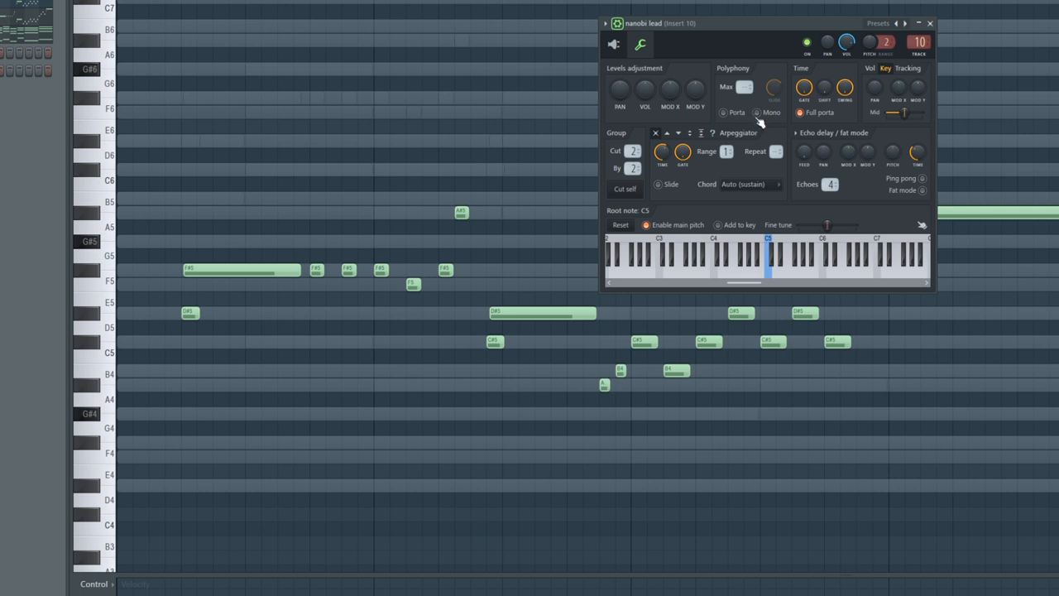
mouse_move(589, 48)
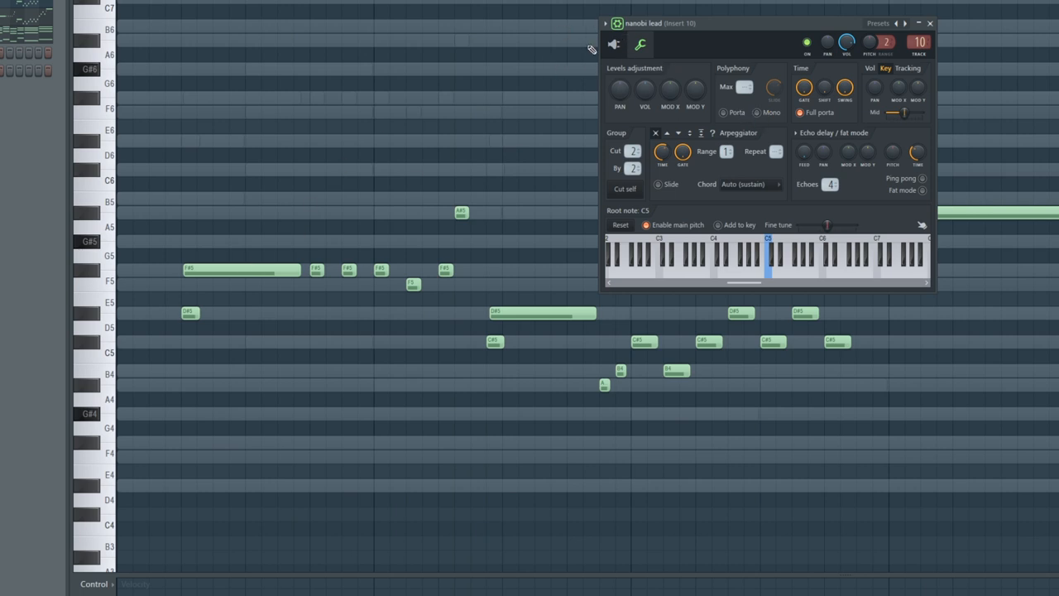
click(639, 45)
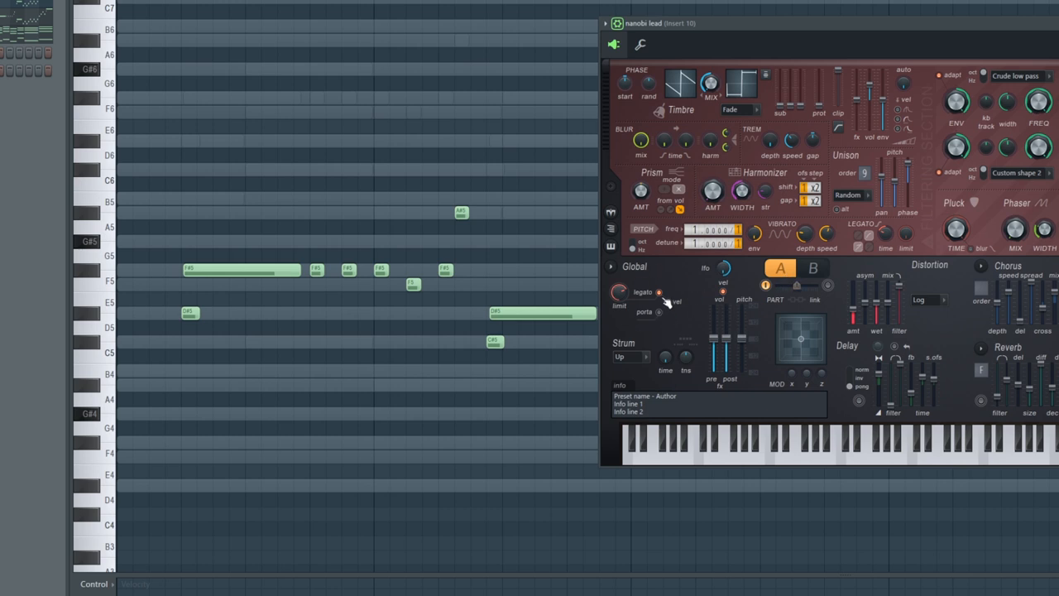
mouse_move(510, 252)
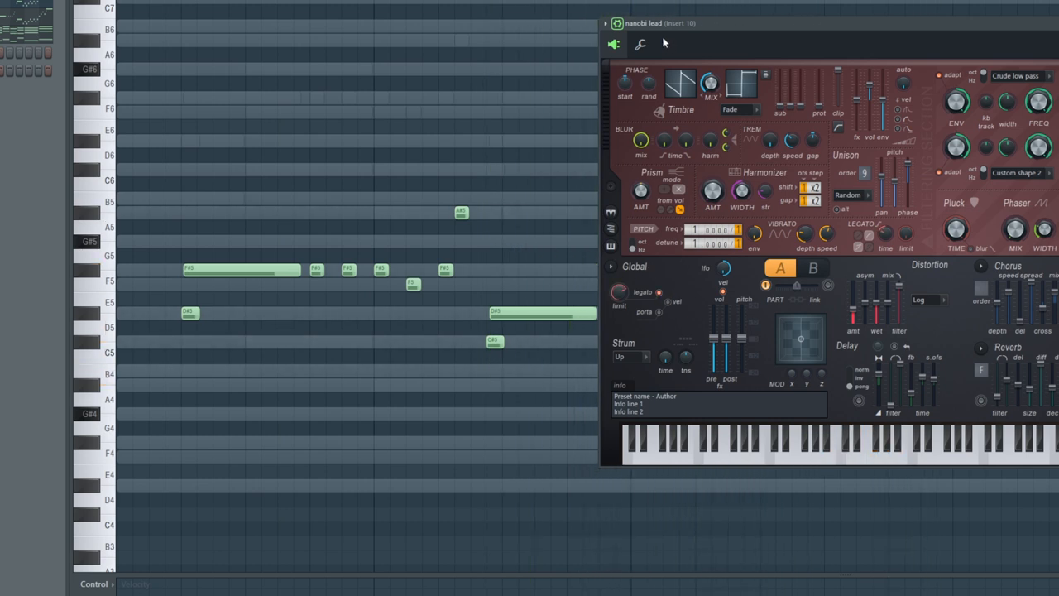
click(638, 43)
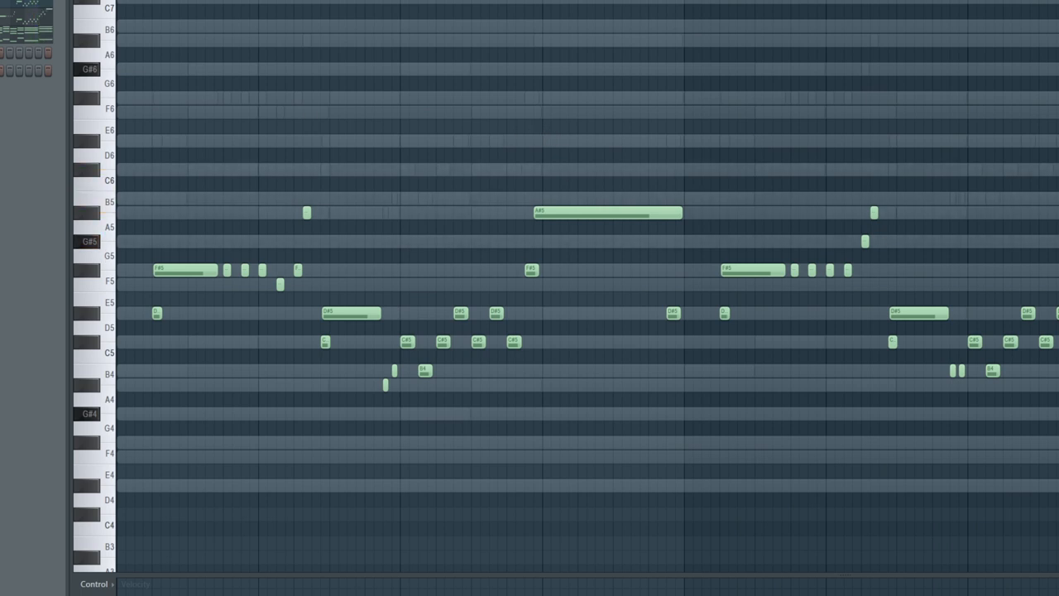
mouse_move(298, 121)
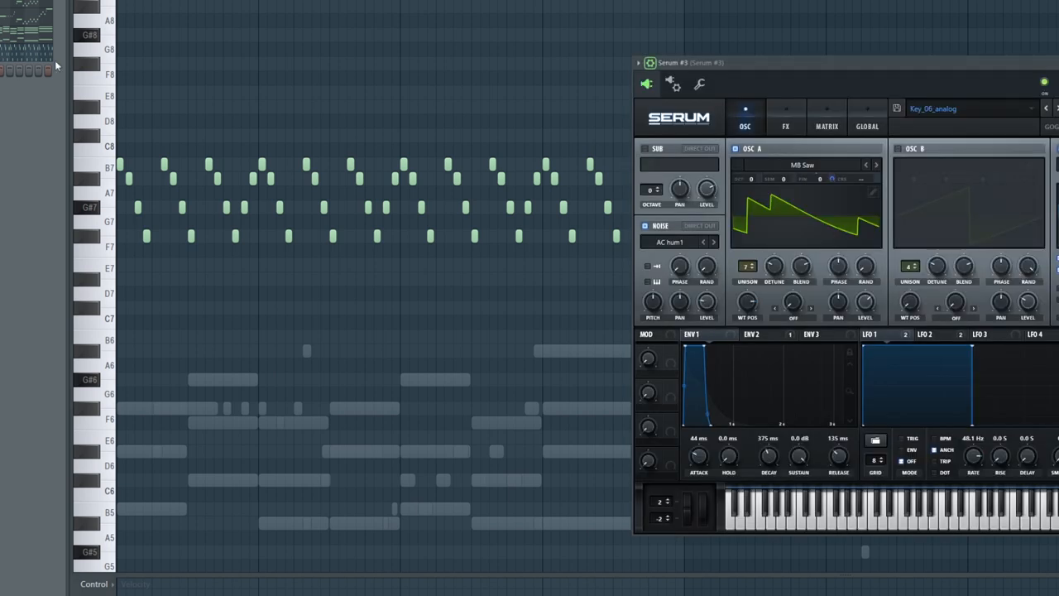
View Serum's FX page (compressor, chorus, reverb, delay) and close the arp synth window
click(785, 118)
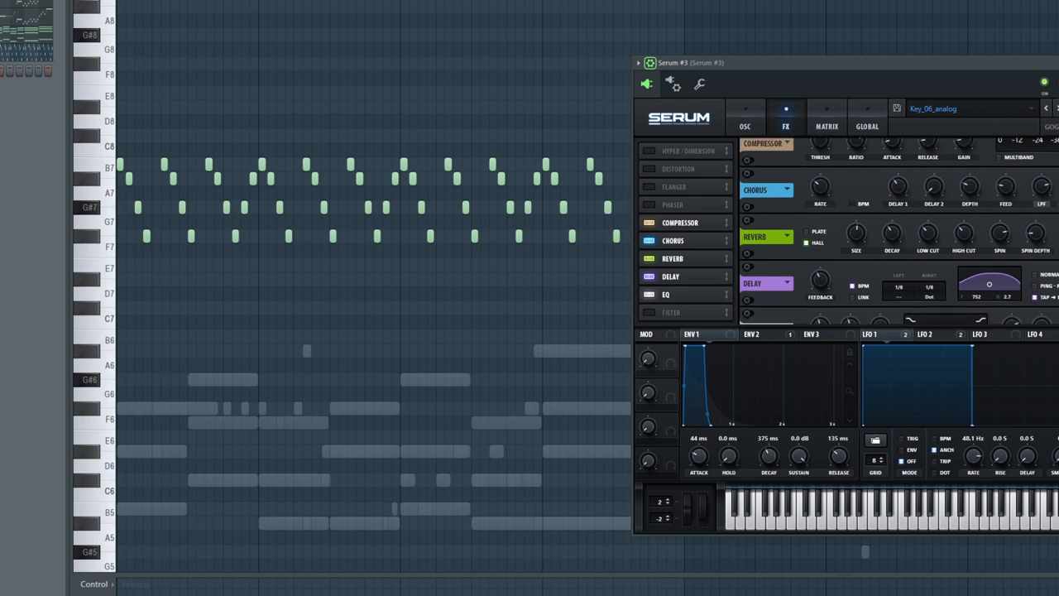
click(744, 116)
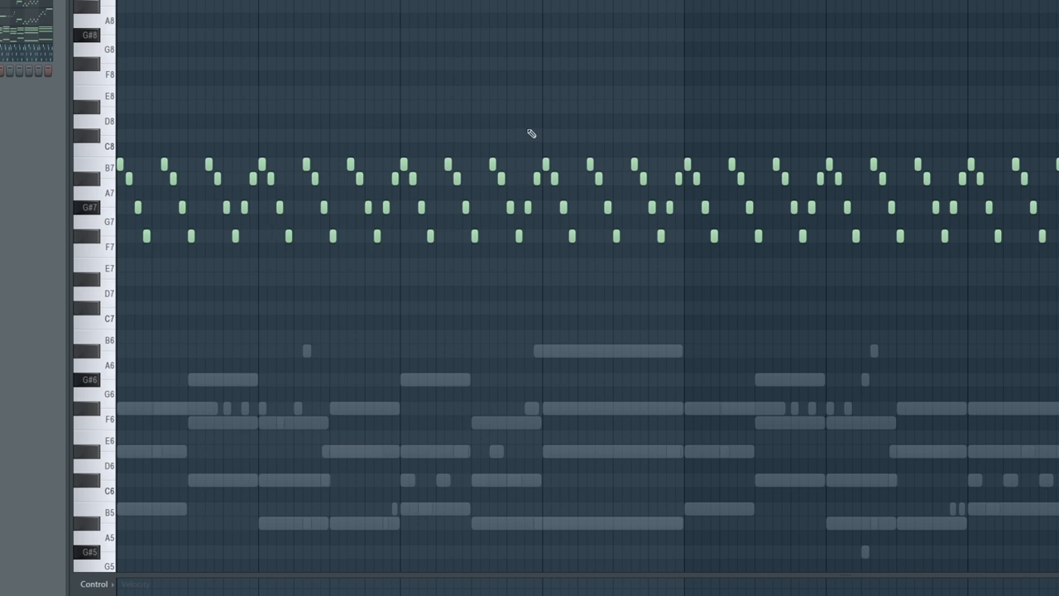
mouse_move(344, 364)
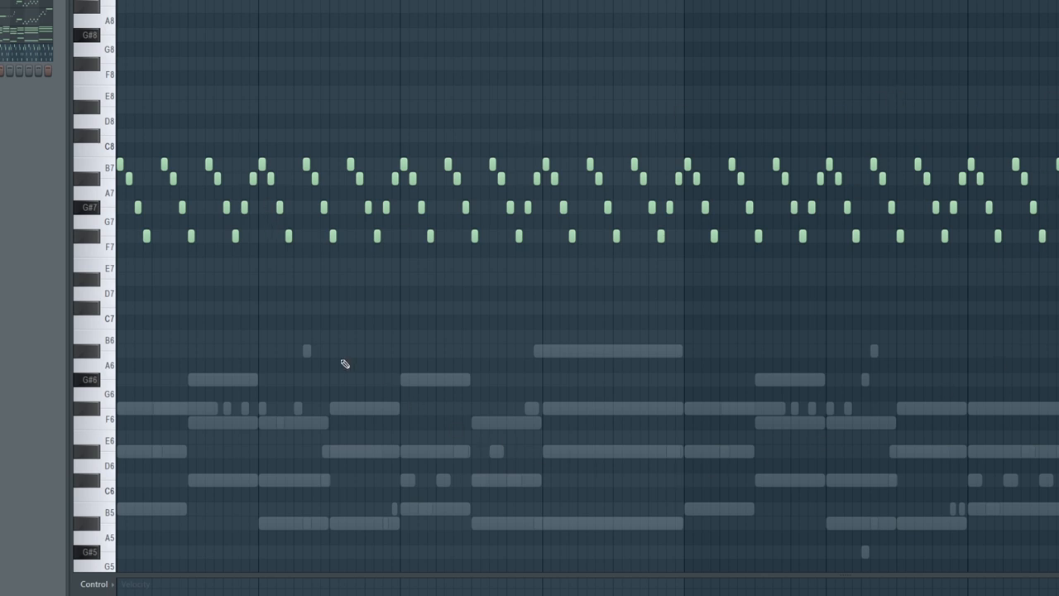
scroll(down, 3)
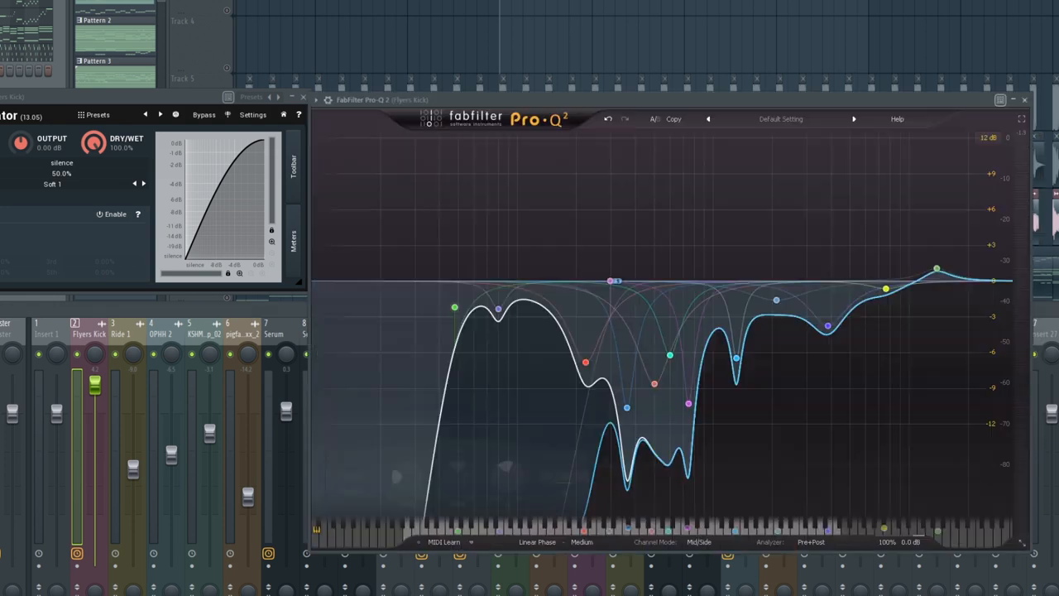
Inspect the kick Pro-Q 2 low-cut band's settings, then close the equalizer
click(670, 356)
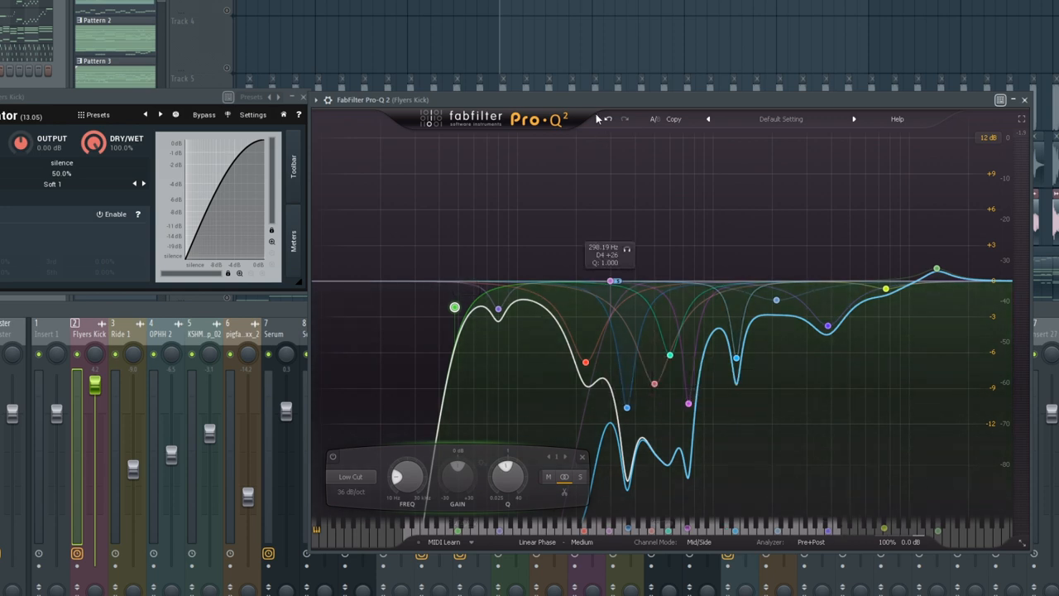
mouse_move(454, 306)
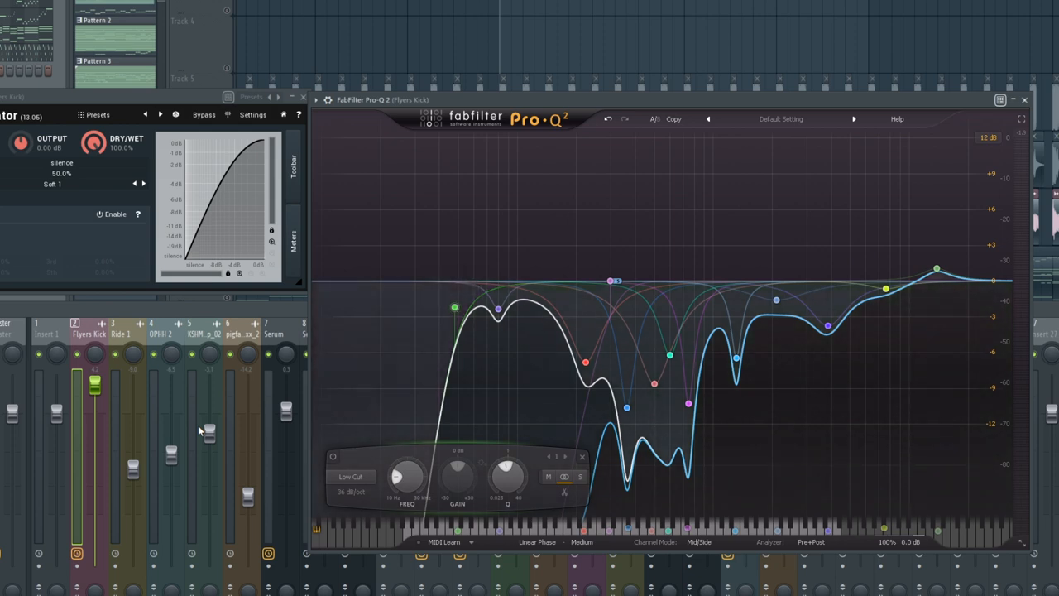
click(454, 306)
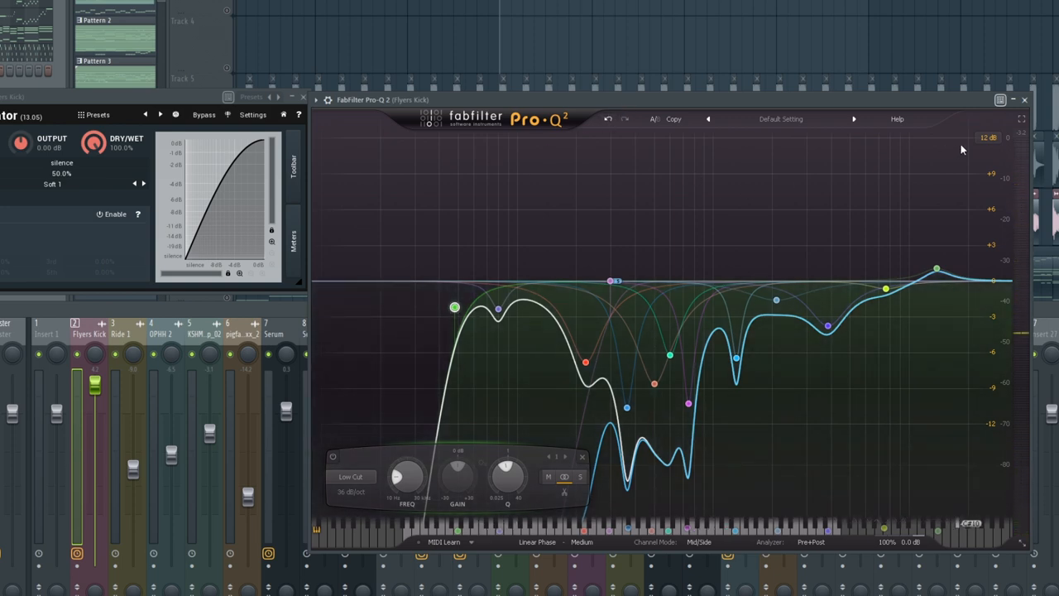
click(1024, 100)
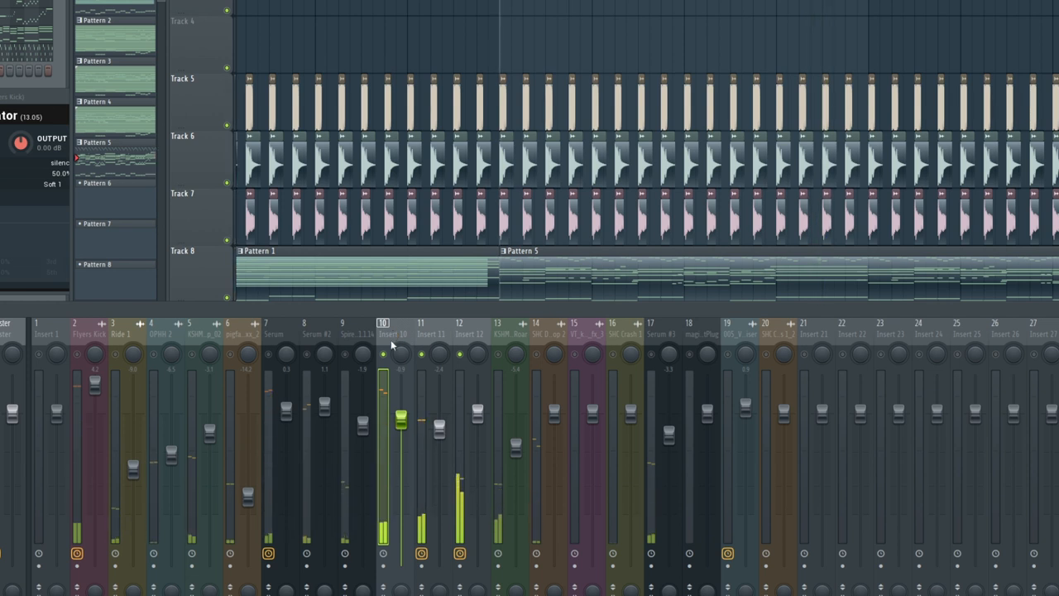
Select the reverb insert in the mixer to reach its ArtsAcoustic Reverb slot
click(422, 334)
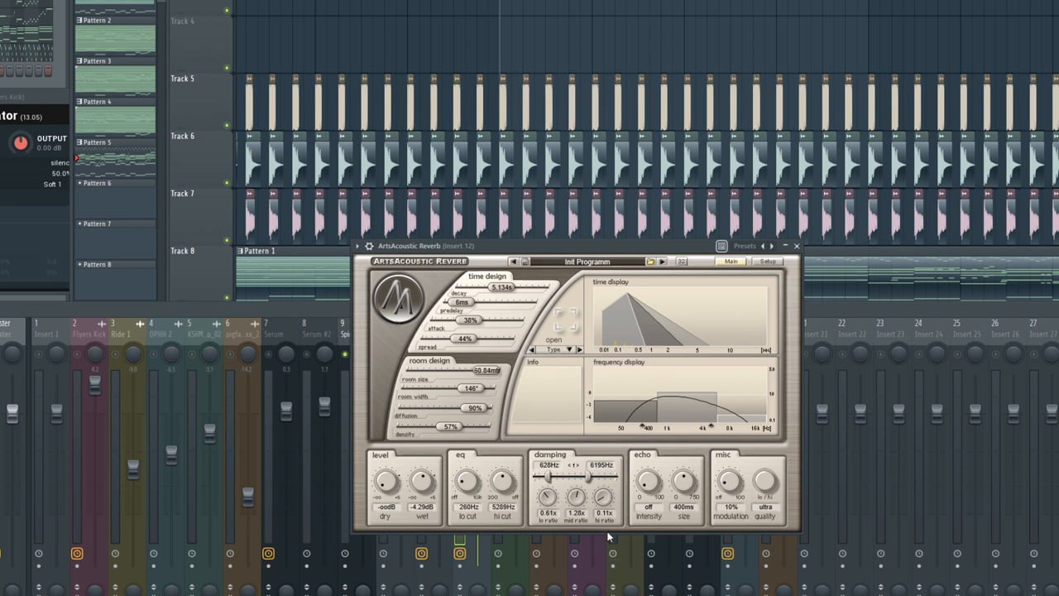
mouse_move(523, 414)
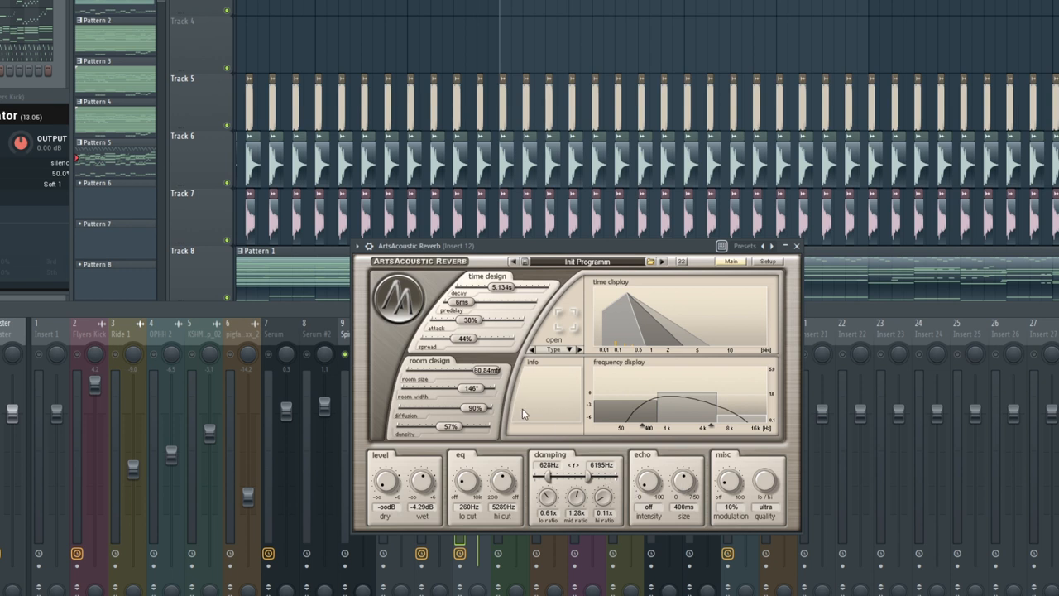
mouse_move(561, 378)
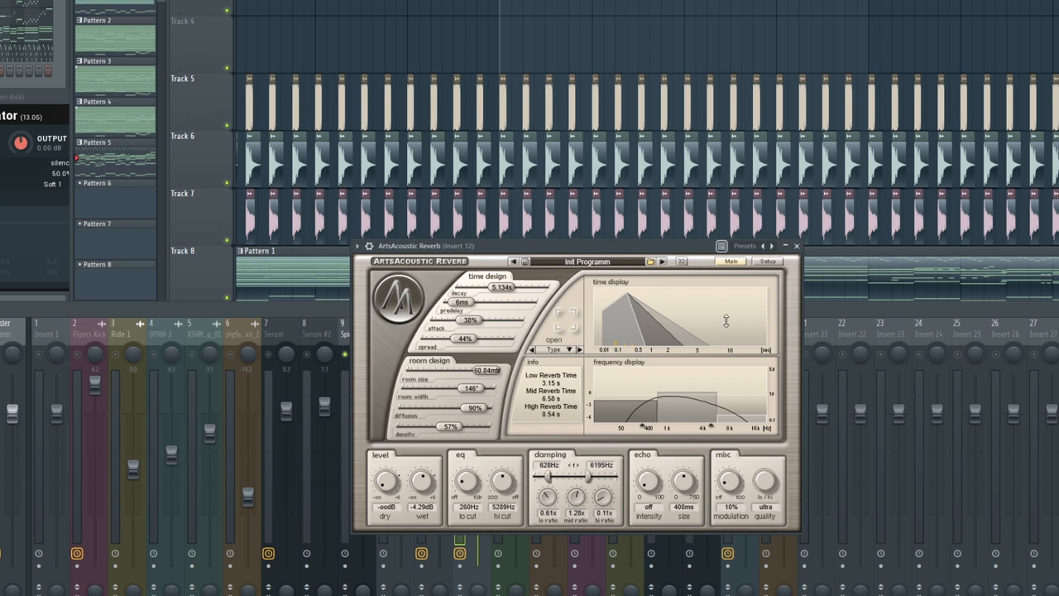
Close the ArtsAcoustic Reverb window after reading its decay times
click(794, 245)
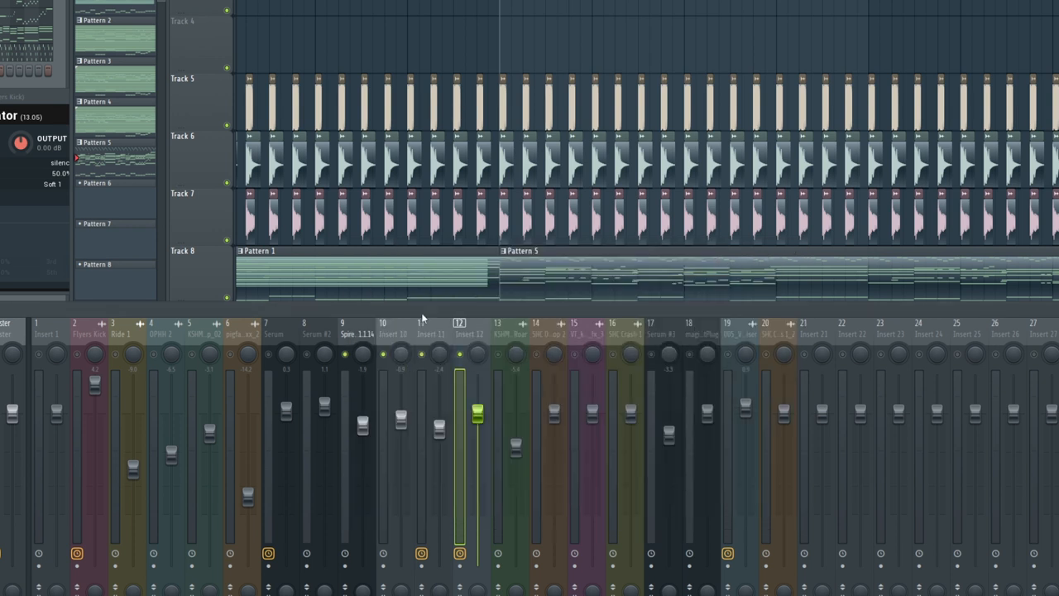
mouse_move(507, 20)
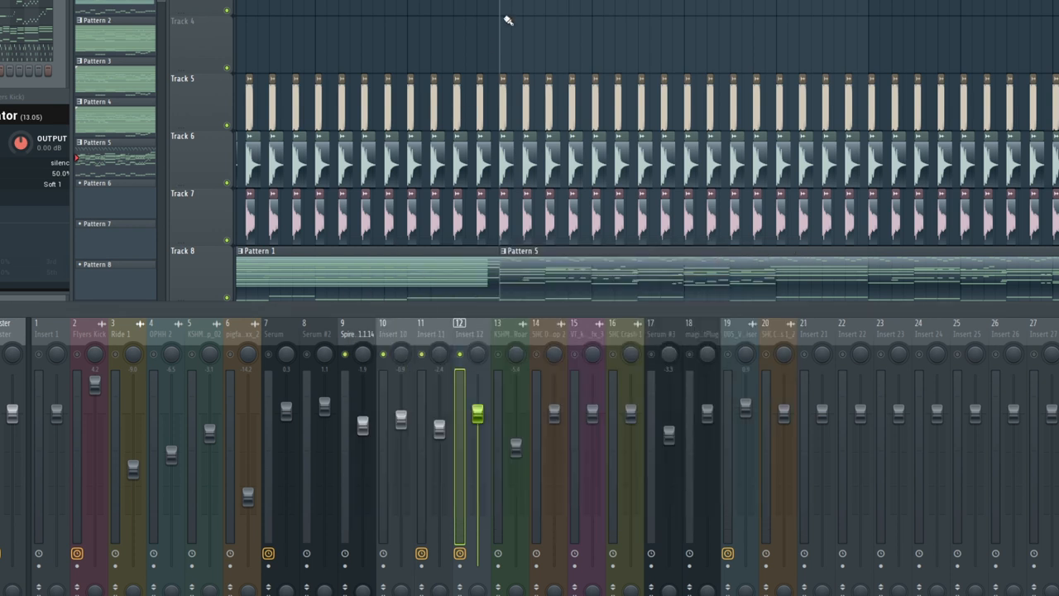
mouse_move(403, 140)
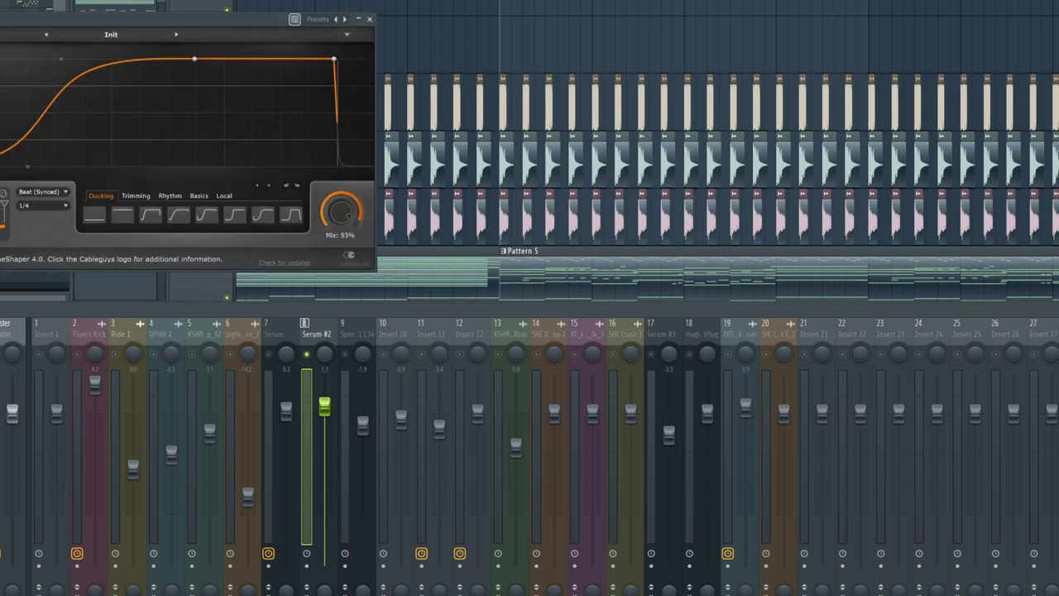
click(369, 20)
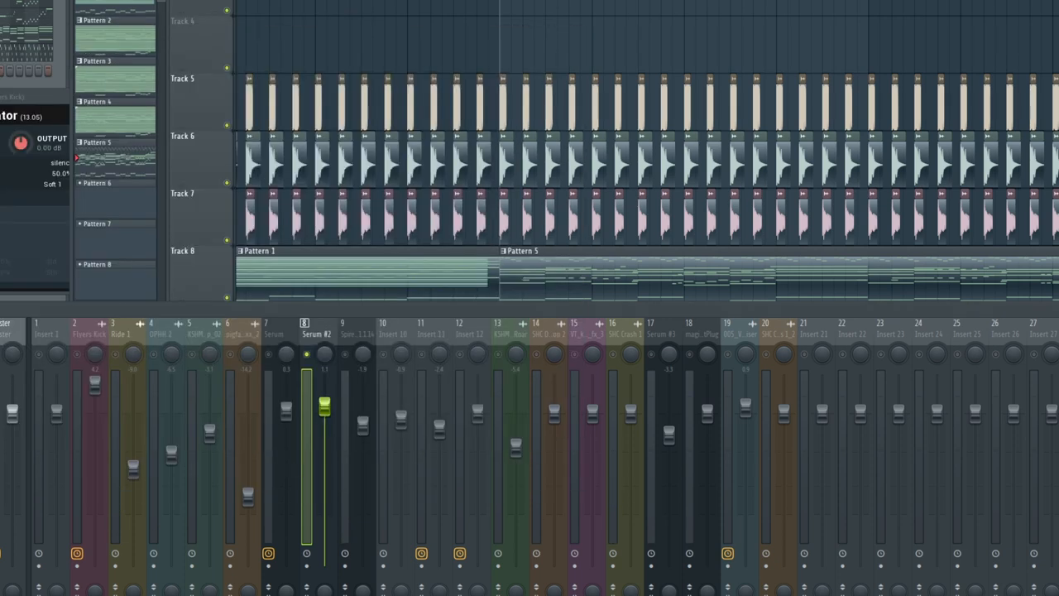